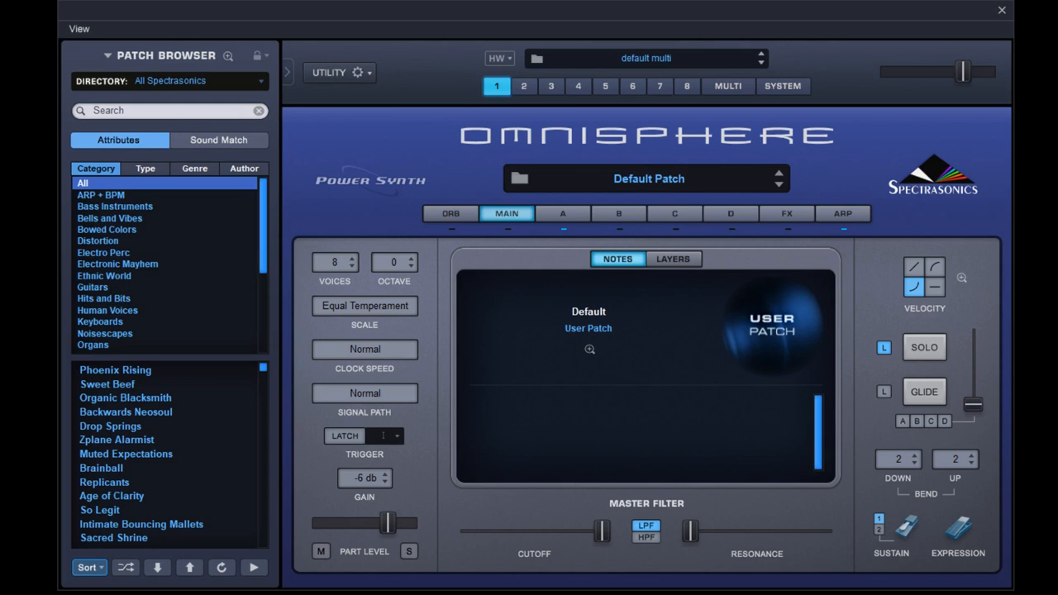
mouse_move(403, 166)
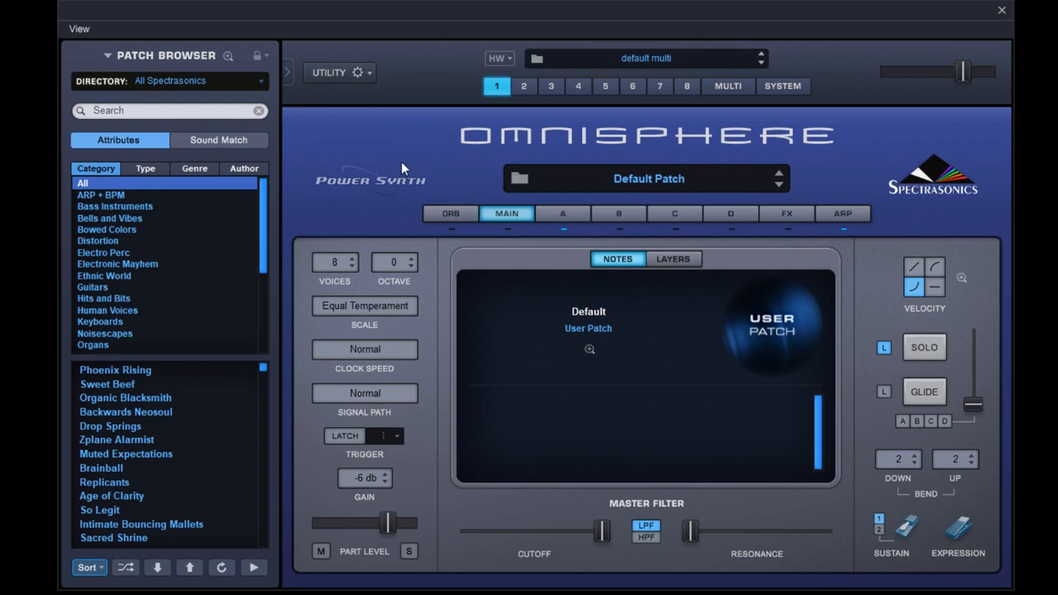
mouse_move(645, 284)
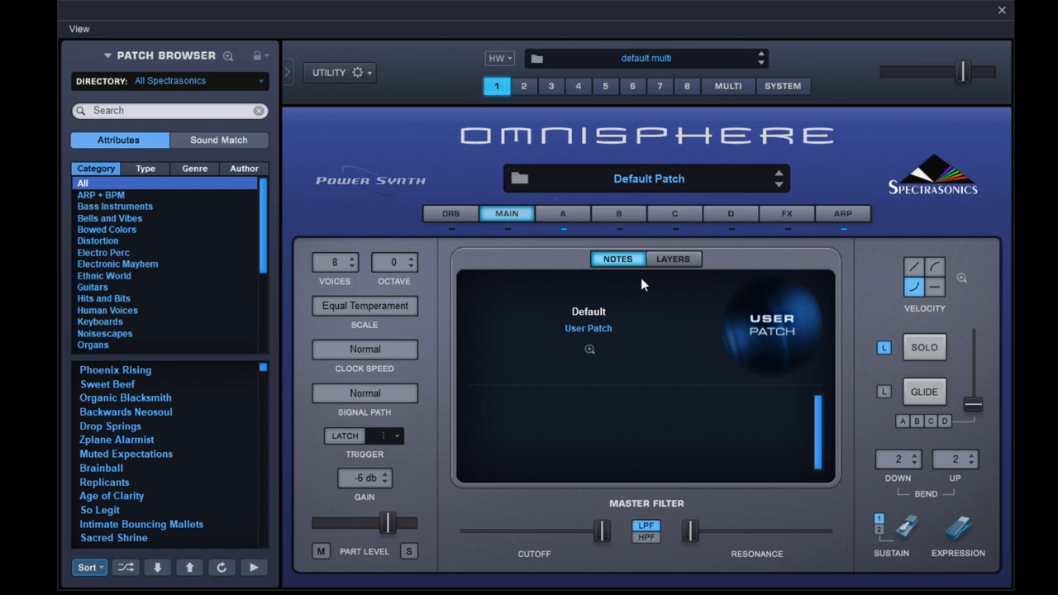
mouse_move(761, 289)
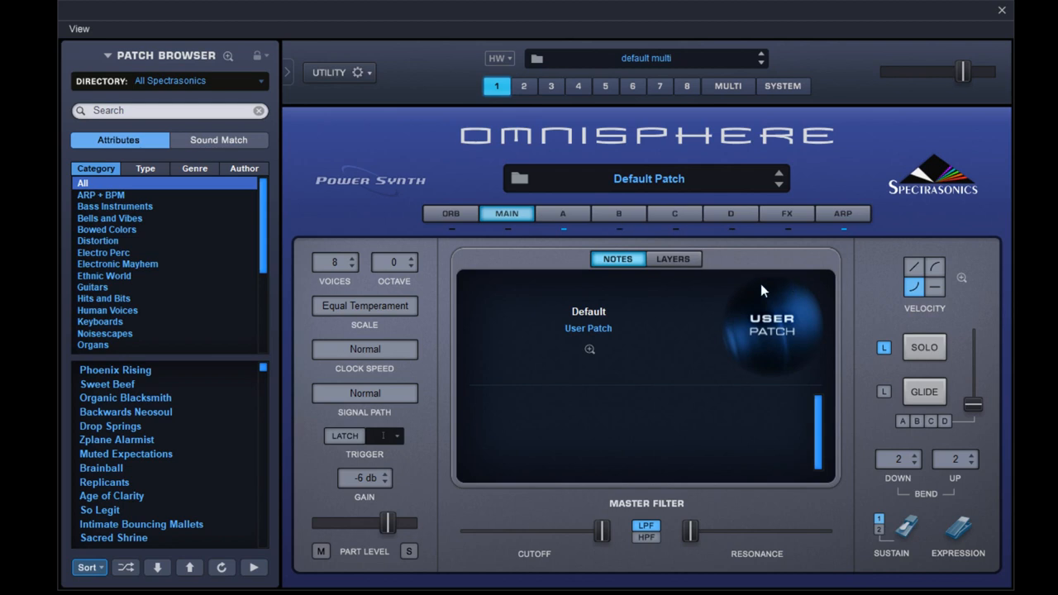
Set layer A to A Solid German synth, Rich and Moogie3 filter, cutoff ~0.1 kHz
left_click(563, 213)
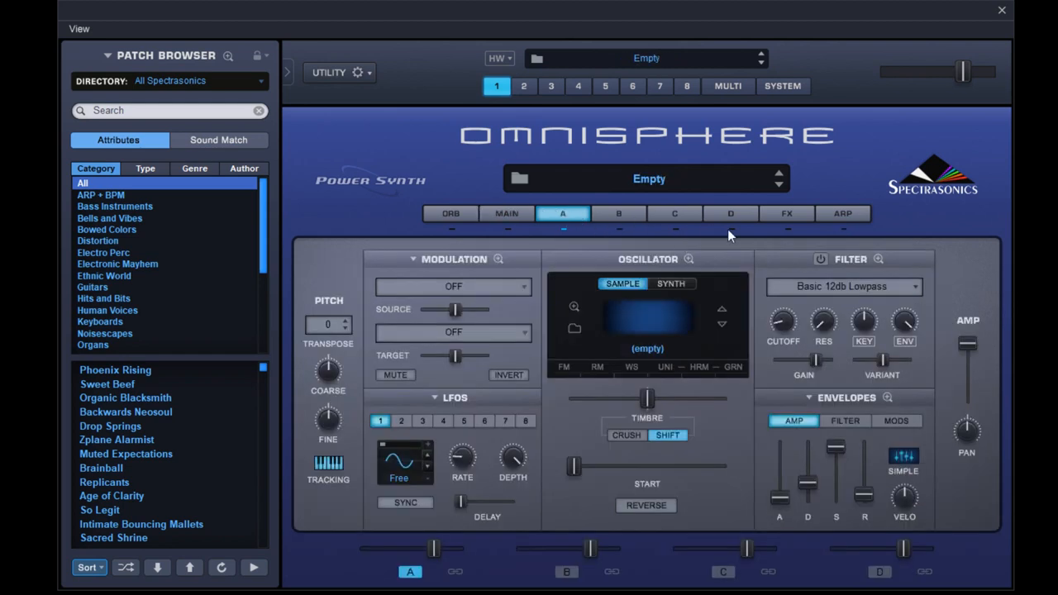
mouse_move(764, 271)
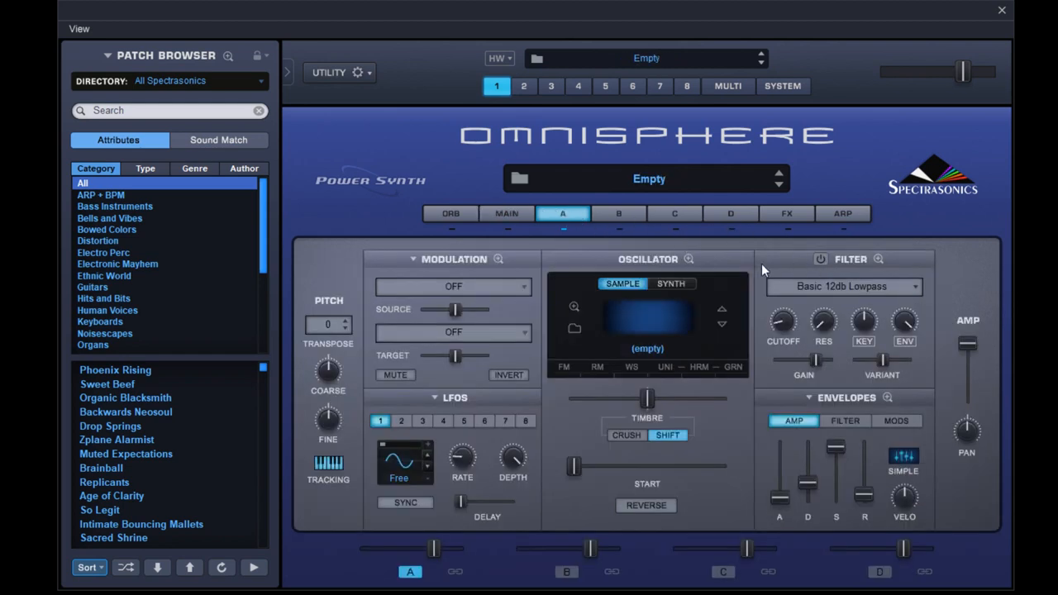
mouse_move(679, 300)
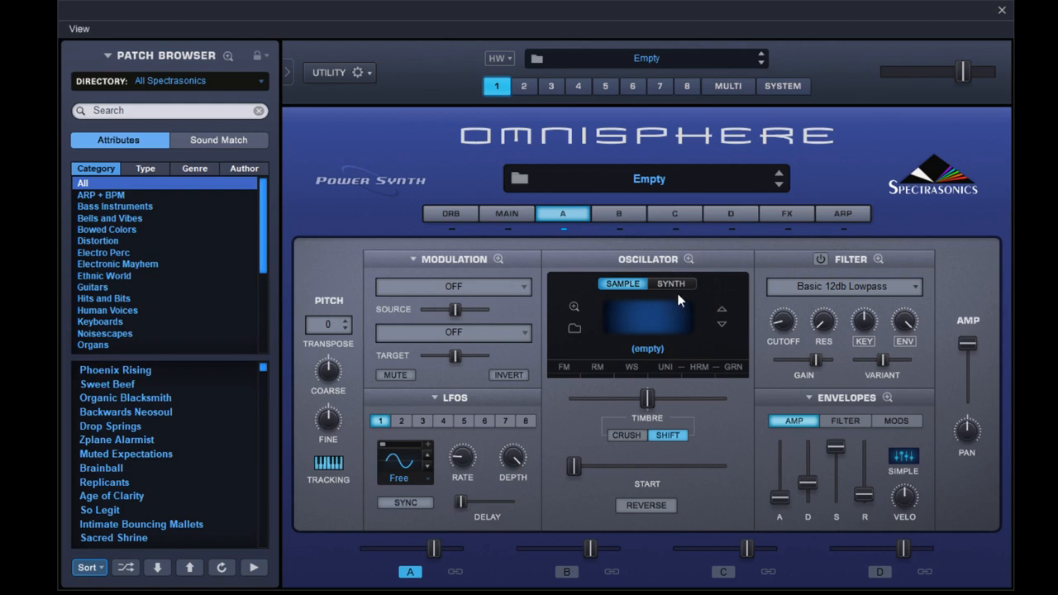
mouse_move(672, 312)
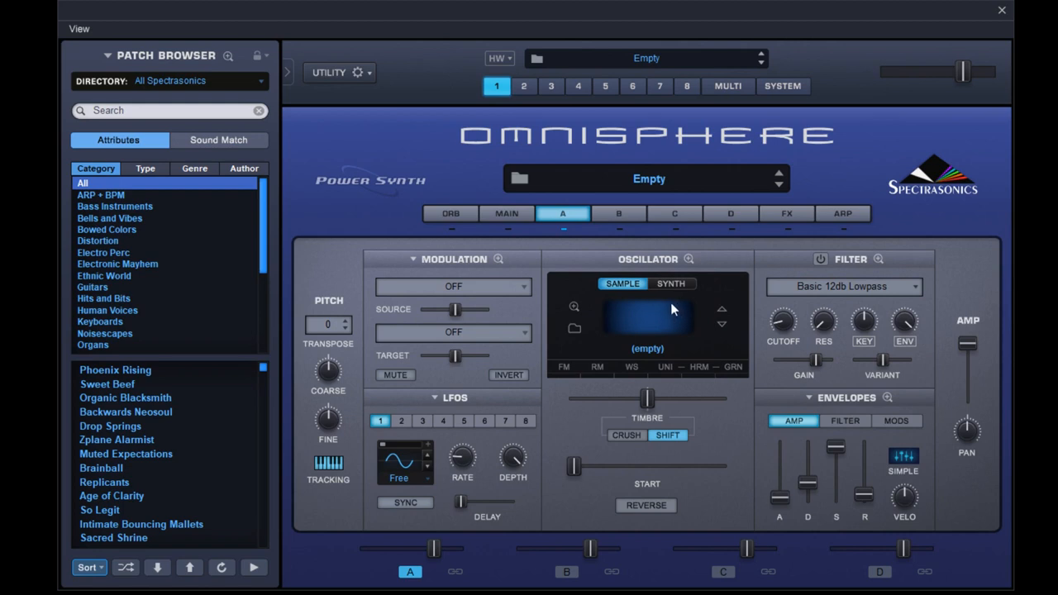
mouse_move(661, 294)
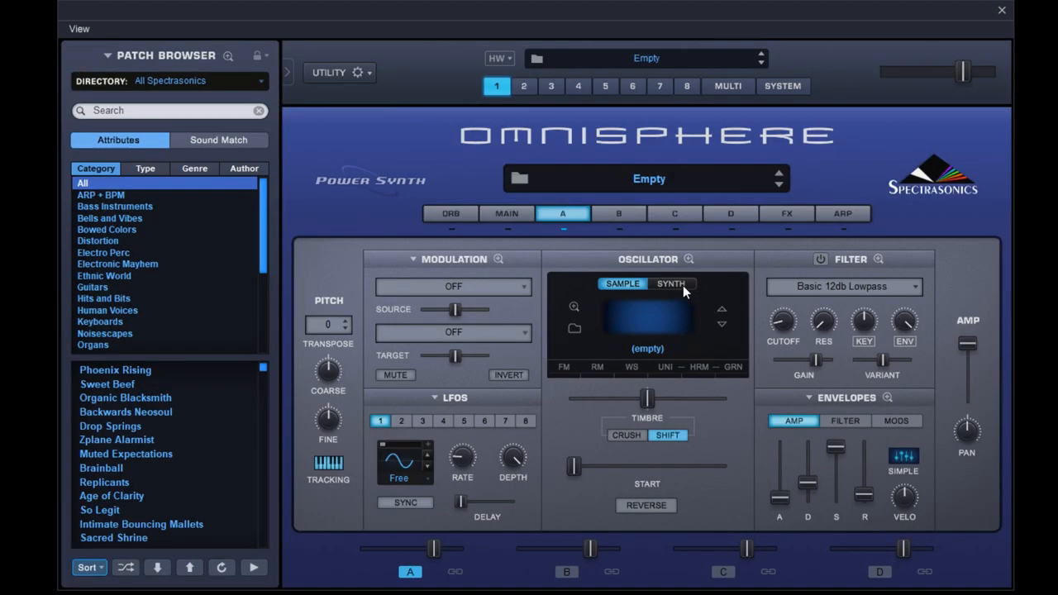
left_click(671, 284)
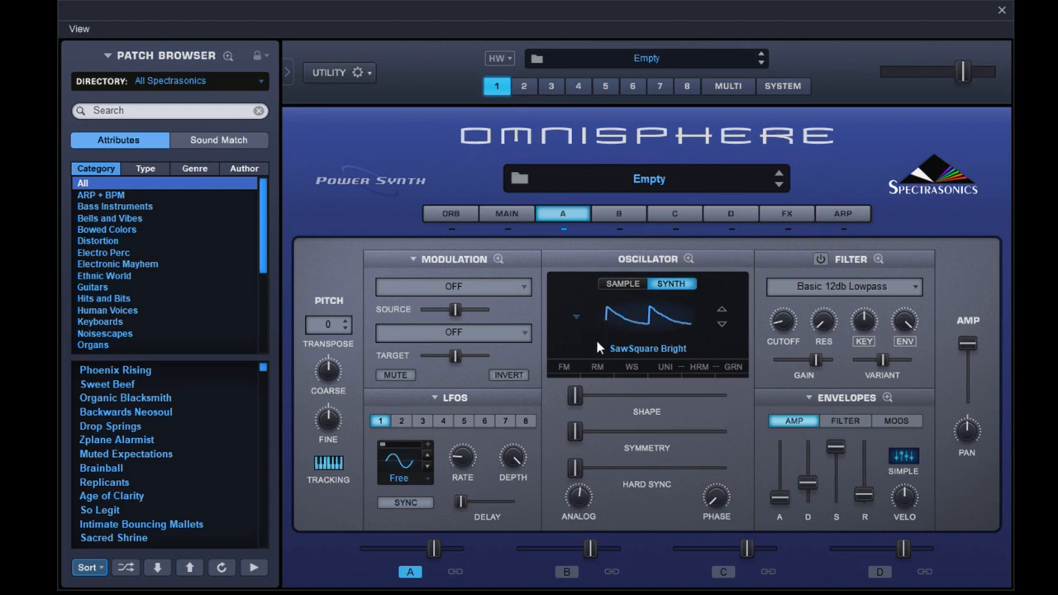
mouse_move(645, 468)
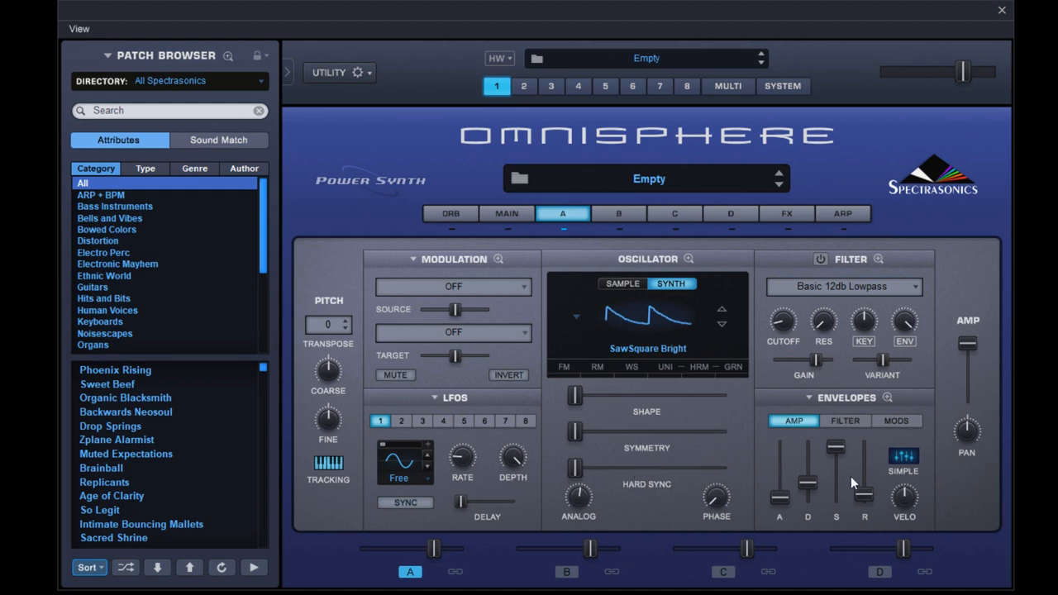
left_click(721, 308)
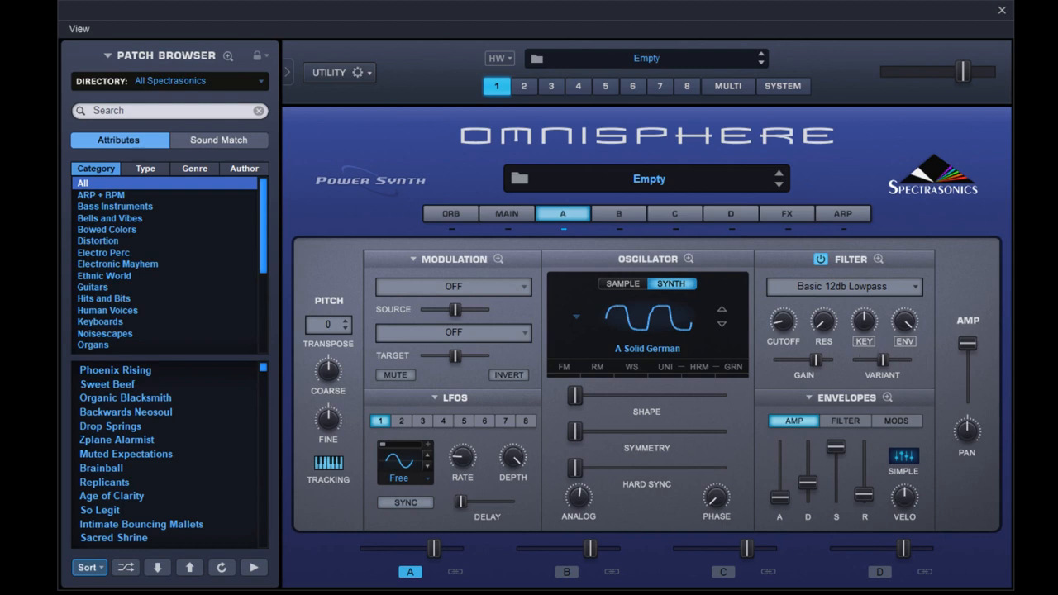
left_click(843, 287)
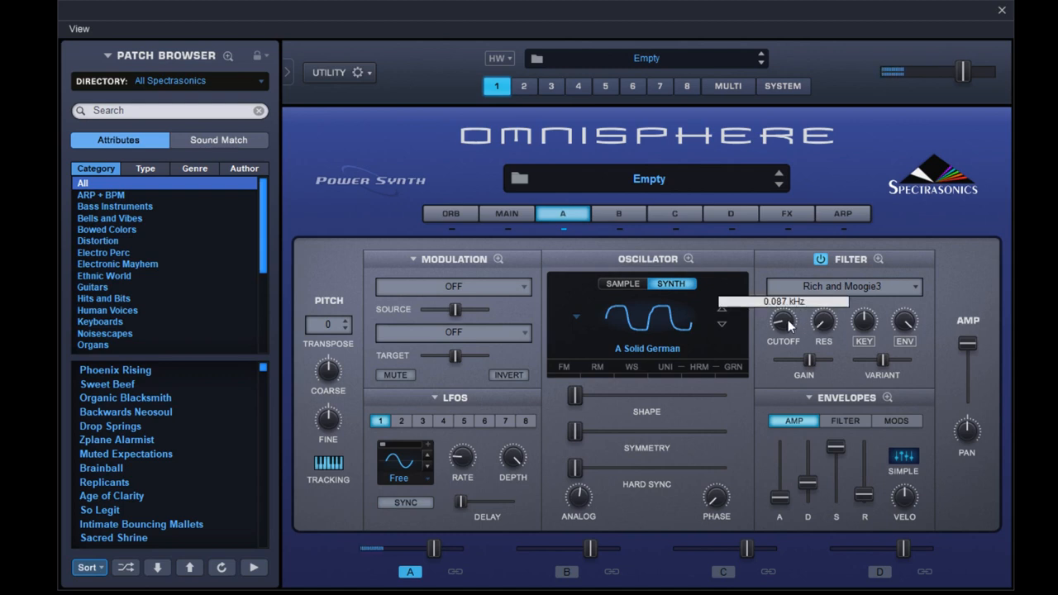
left_click_drag(783, 322, 783, 314)
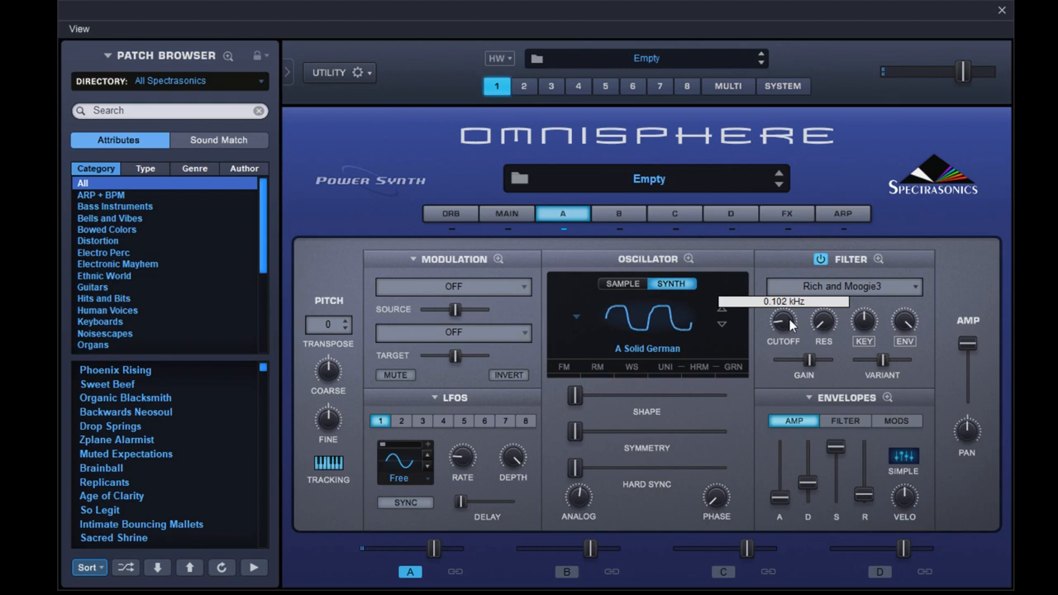
mouse_move(839, 320)
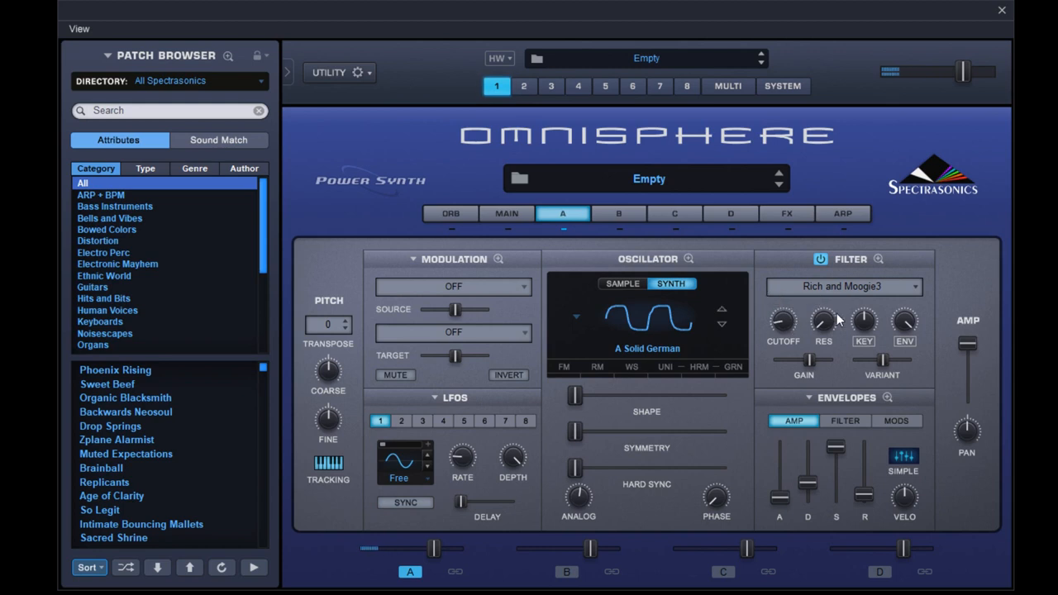
Search soundsources for 'moogie' and load Juno 60 Moogie Octave into layer B
left_click(618, 214)
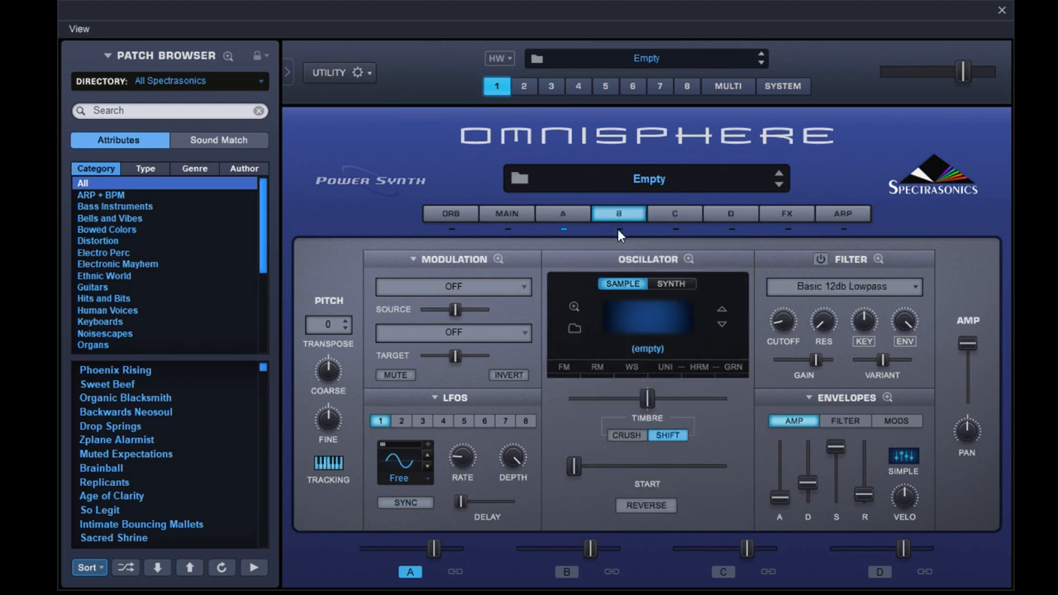
mouse_move(646, 322)
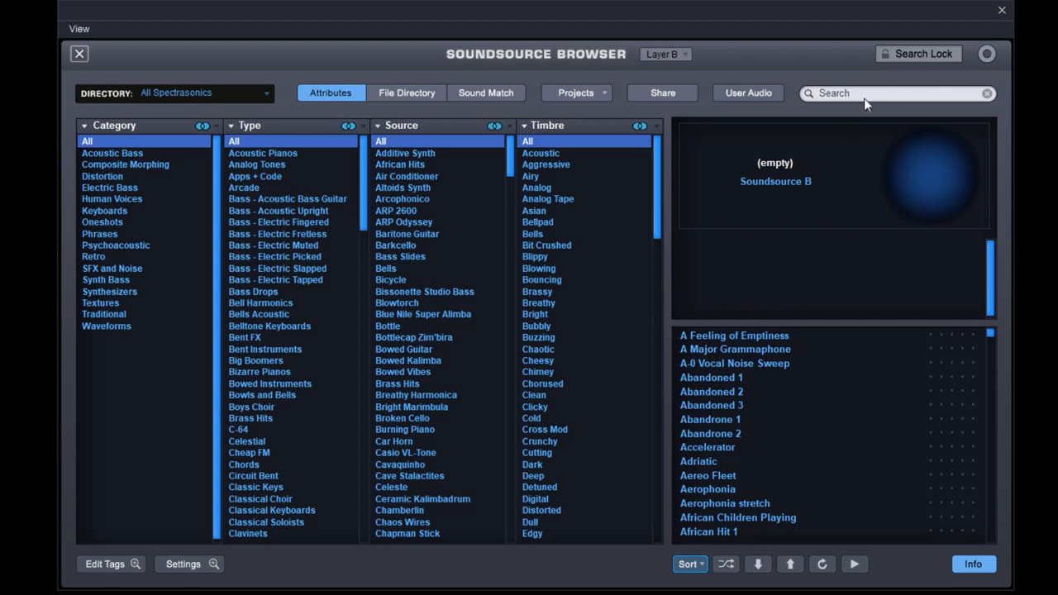
left_click(897, 93)
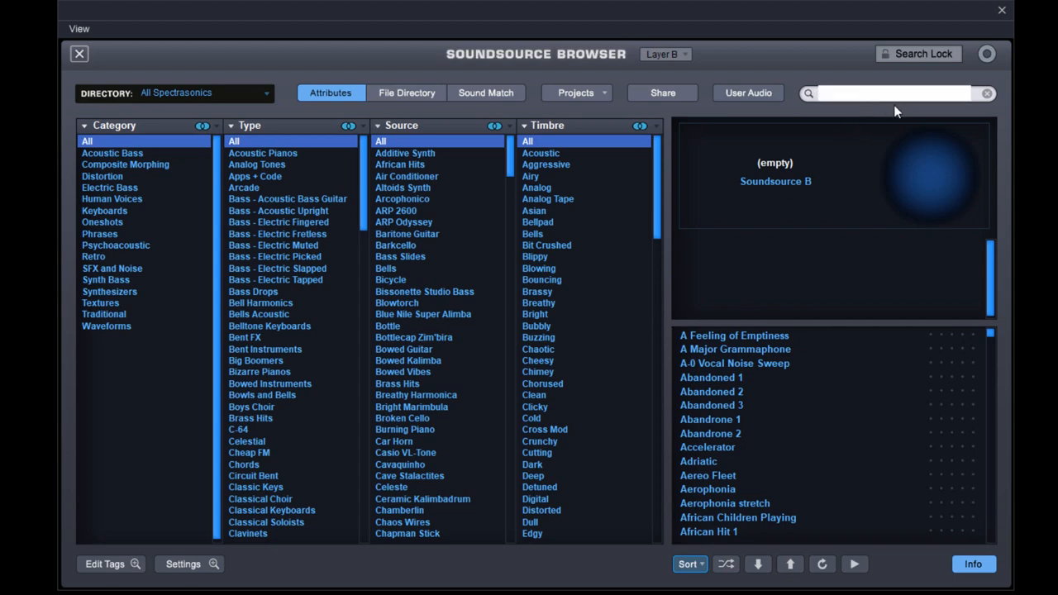
type("moog")
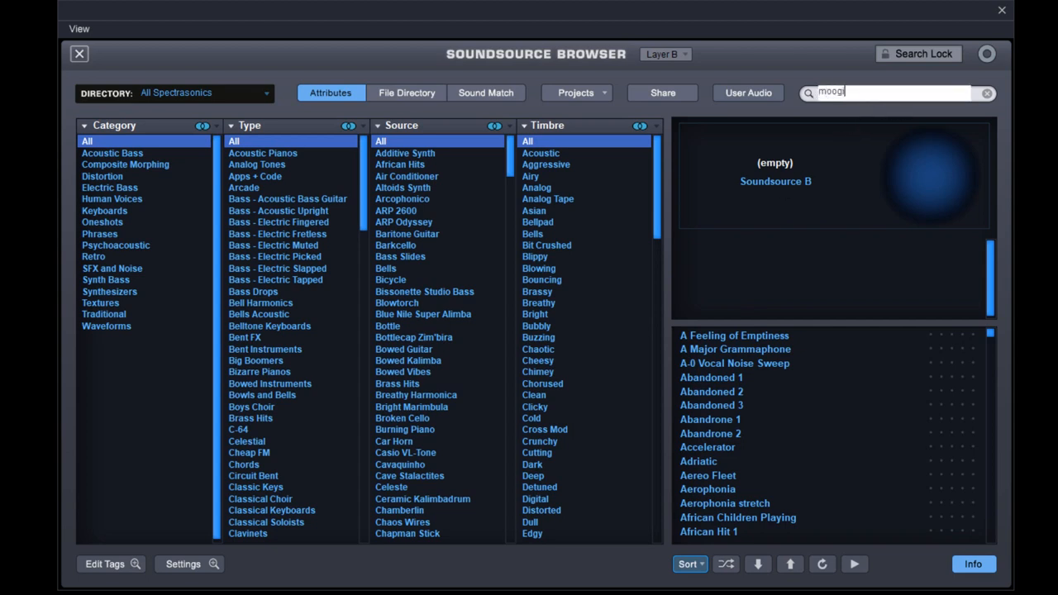
type("ie")
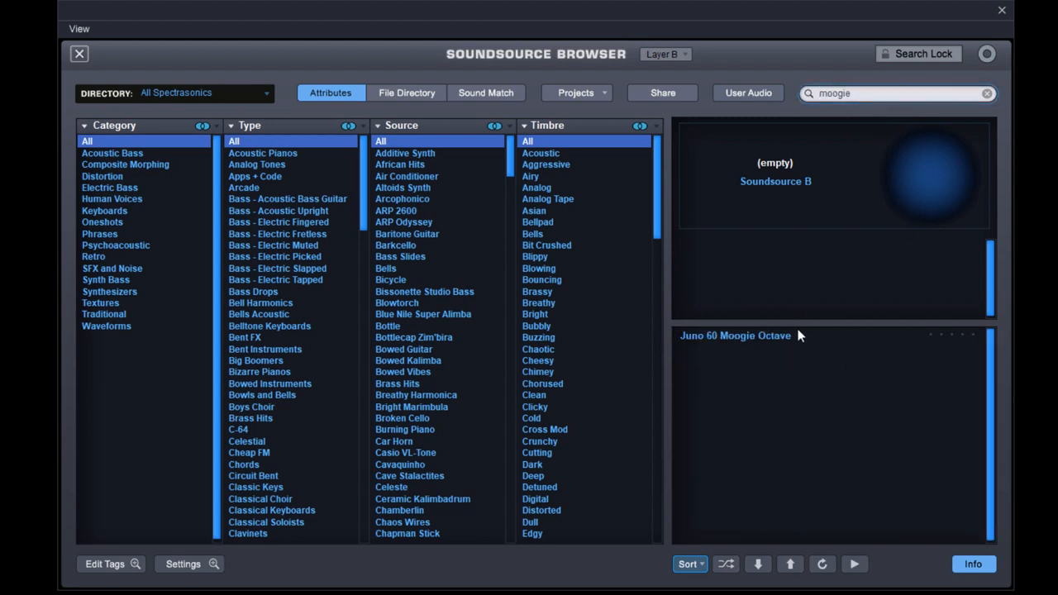
left_click(735, 336)
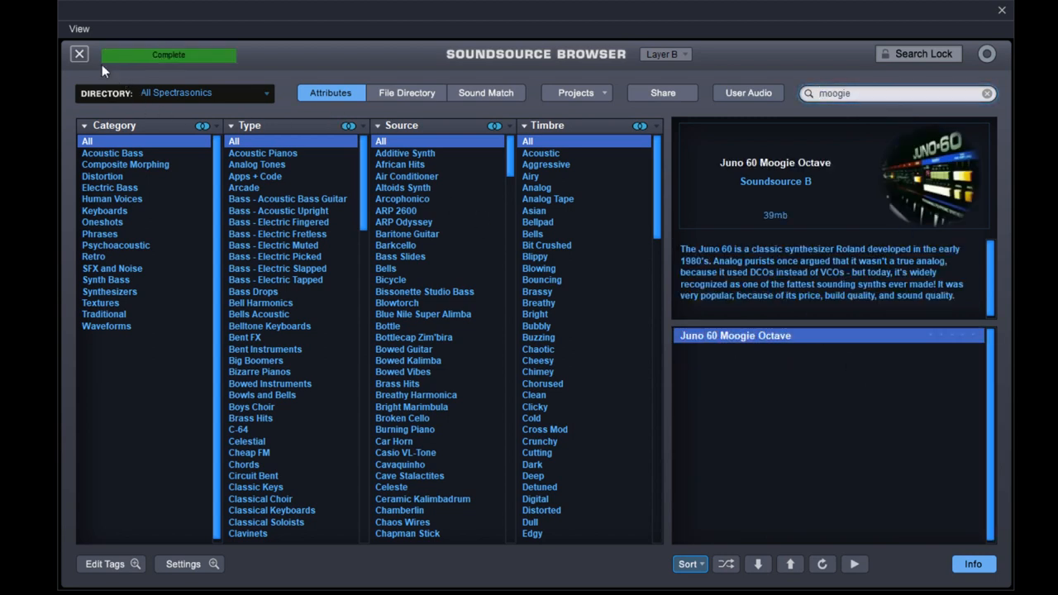
left_click(79, 54)
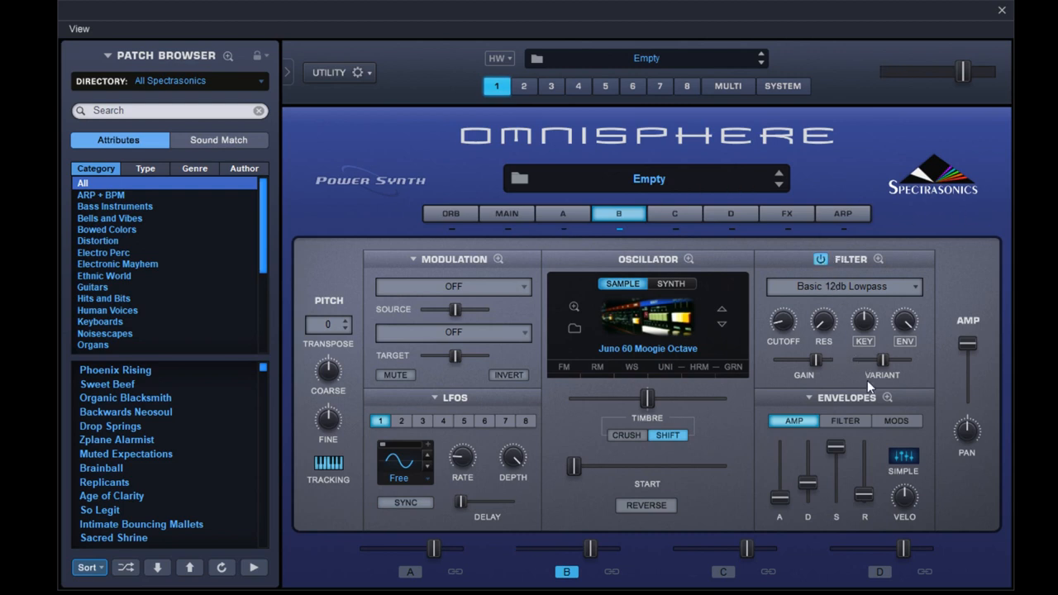
mouse_move(998, 420)
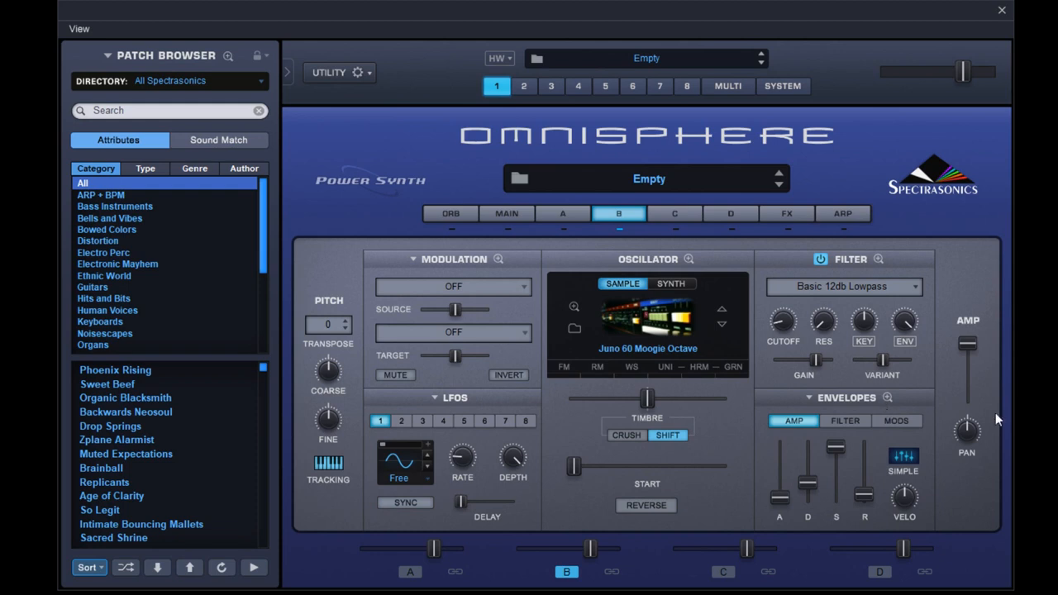
mouse_move(996, 420)
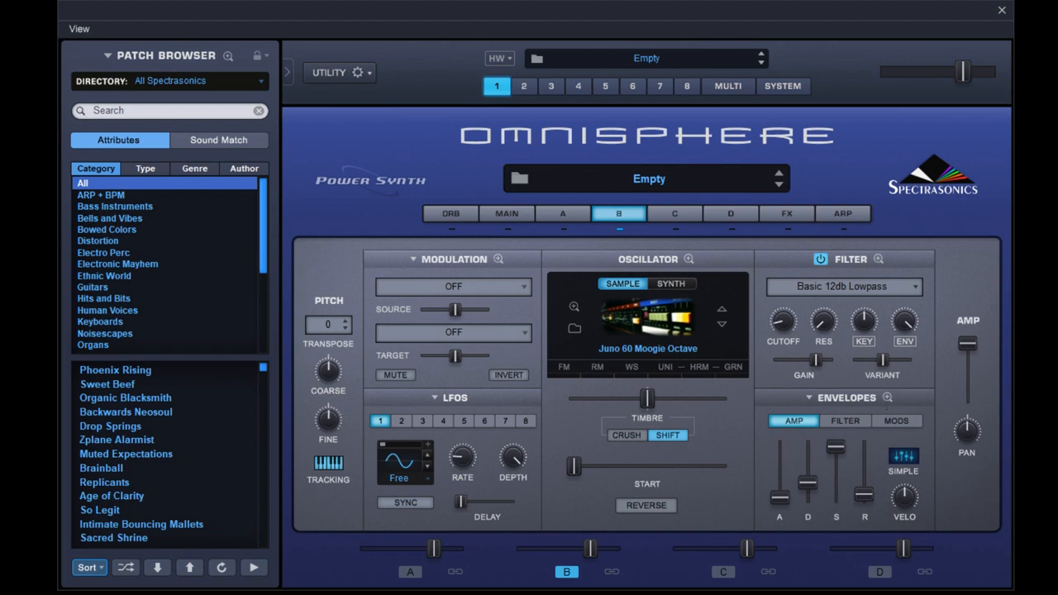
Switch layer B's filter to Colorful Resophaser, then lower layer A's cutoff to about 0.16 kHz
left_click(843, 286)
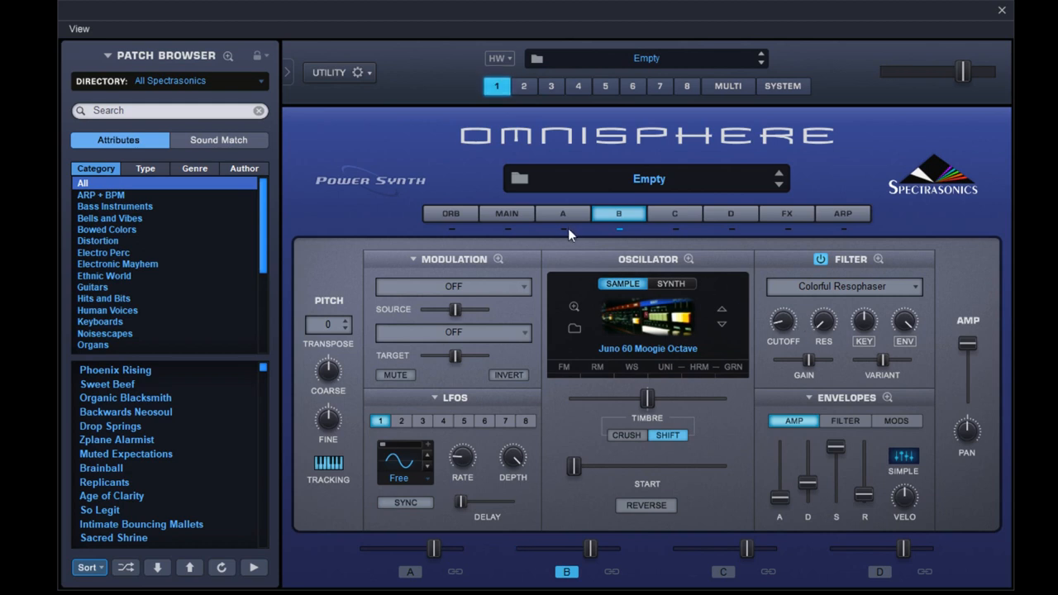
left_click(563, 213)
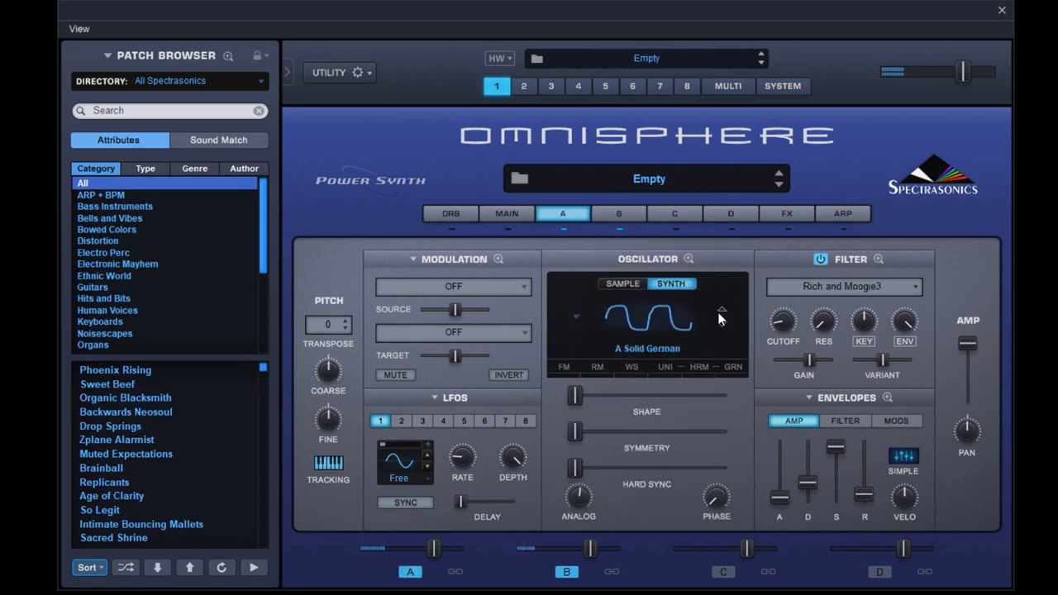
mouse_move(717, 316)
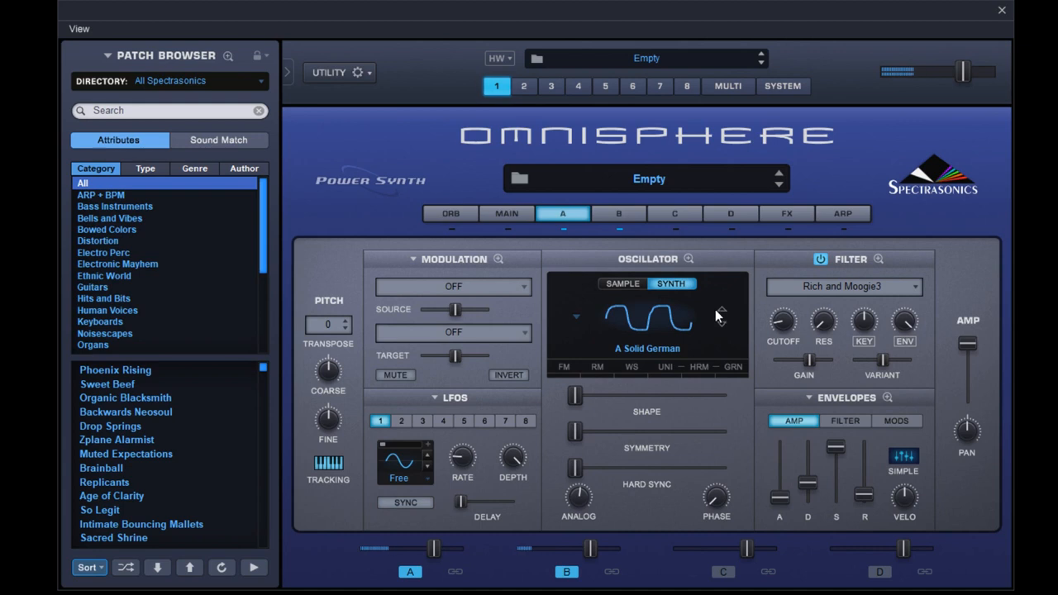
mouse_move(821, 320)
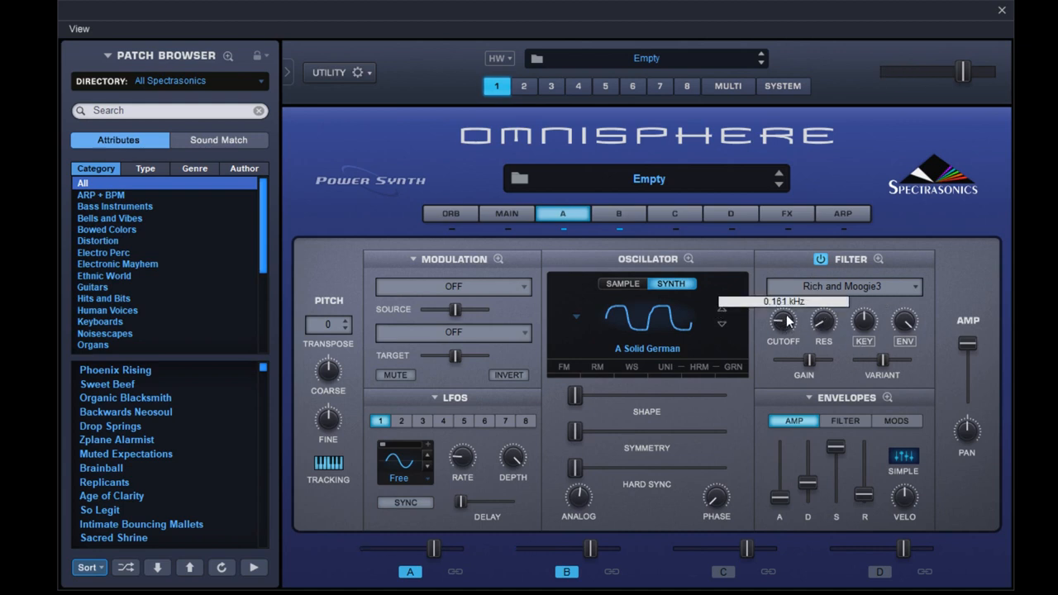
left_click_drag(783, 322, 783, 339)
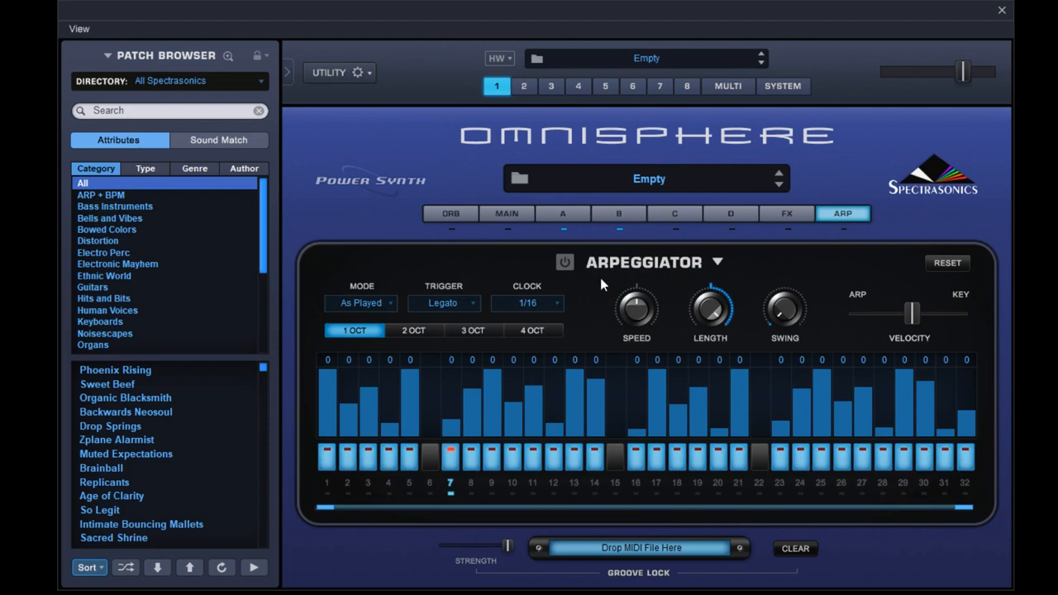
mouse_move(715, 285)
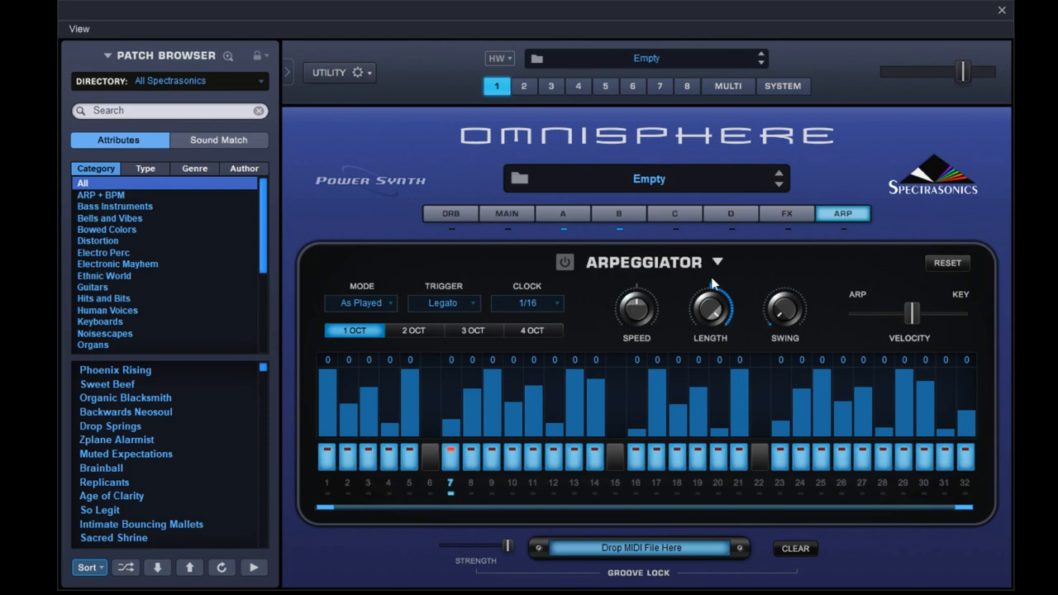
mouse_move(774, 310)
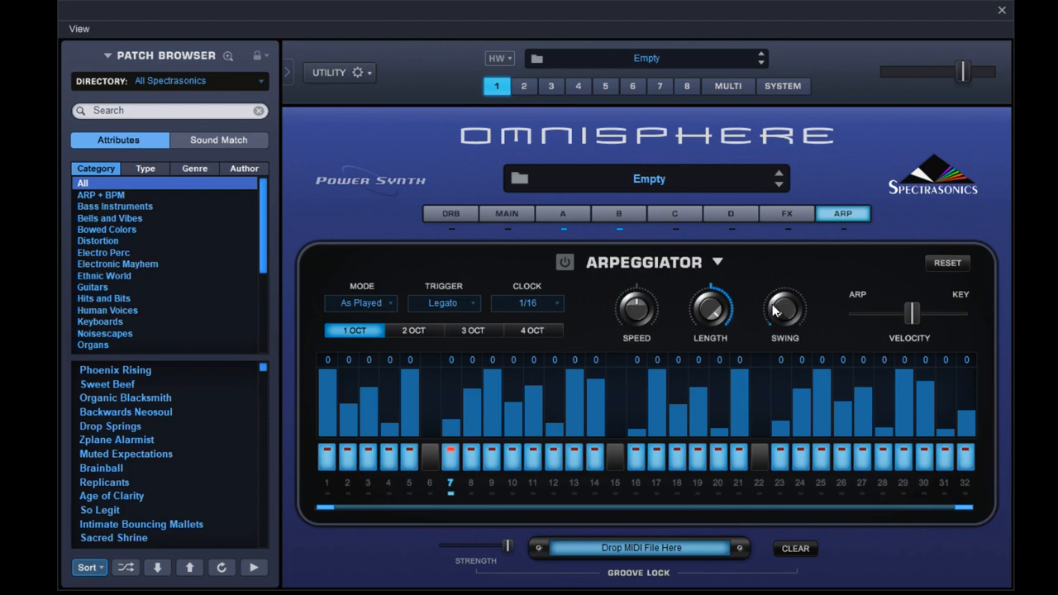
mouse_move(731, 285)
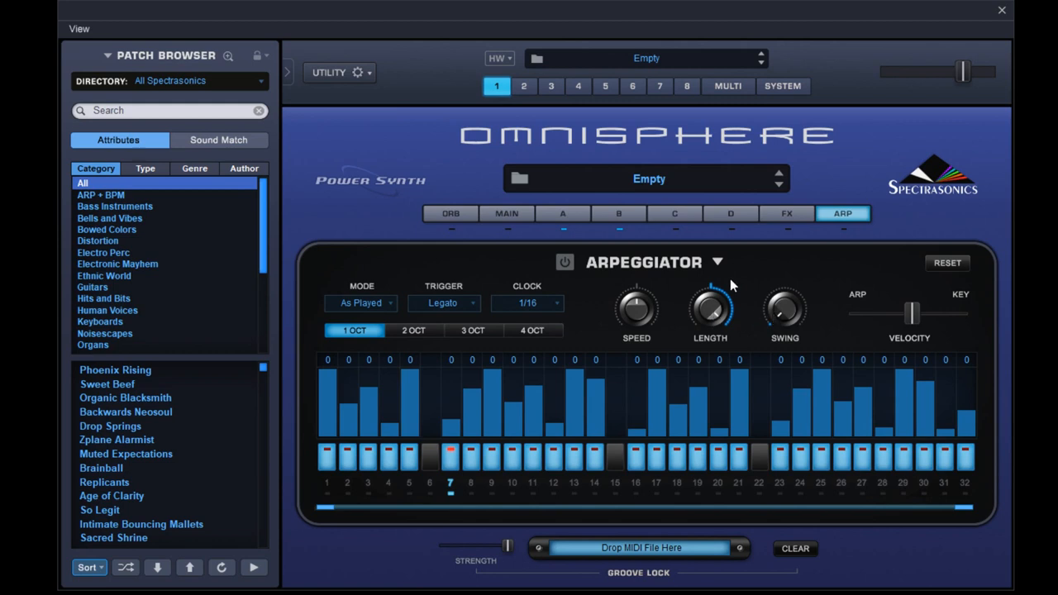
Turn on the arpeggiator with a blank pattern and stretch its length to 16 steps
left_click(362, 302)
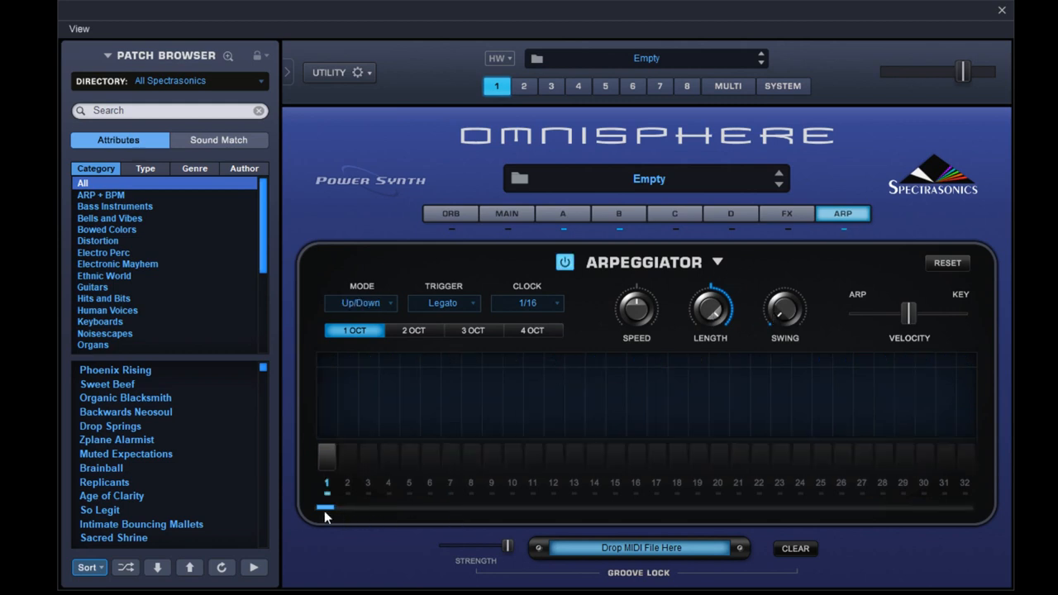
left_click_drag(327, 507, 492, 506)
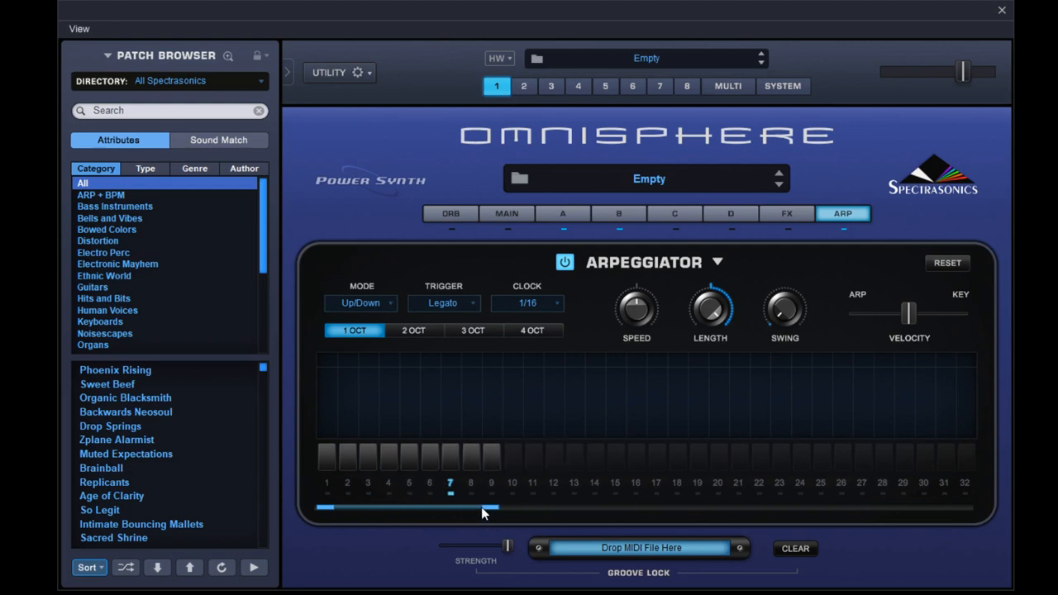
left_click_drag(483, 508, 329, 507)
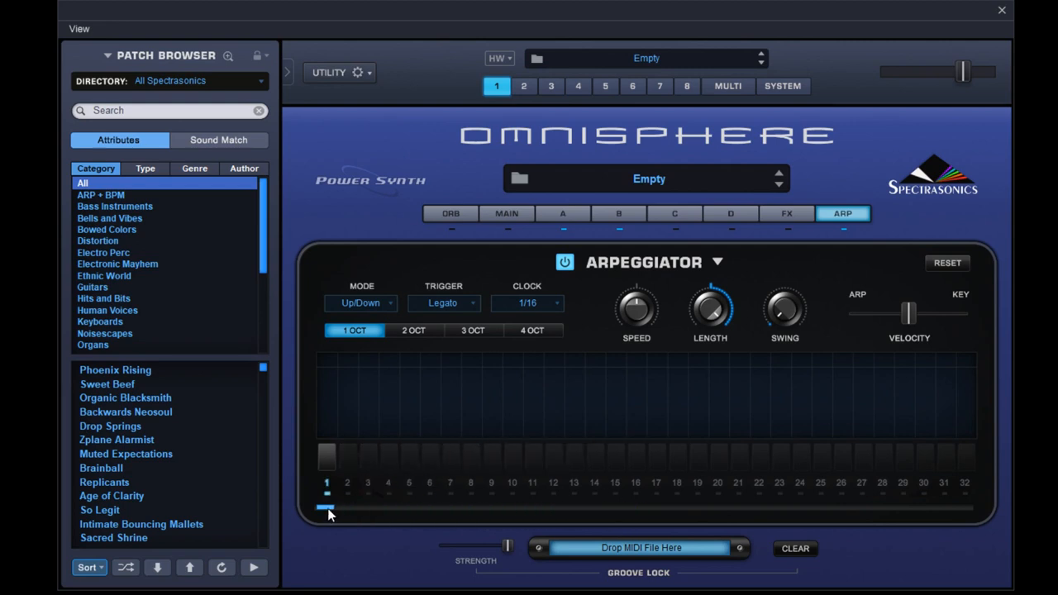
mouse_move(338, 514)
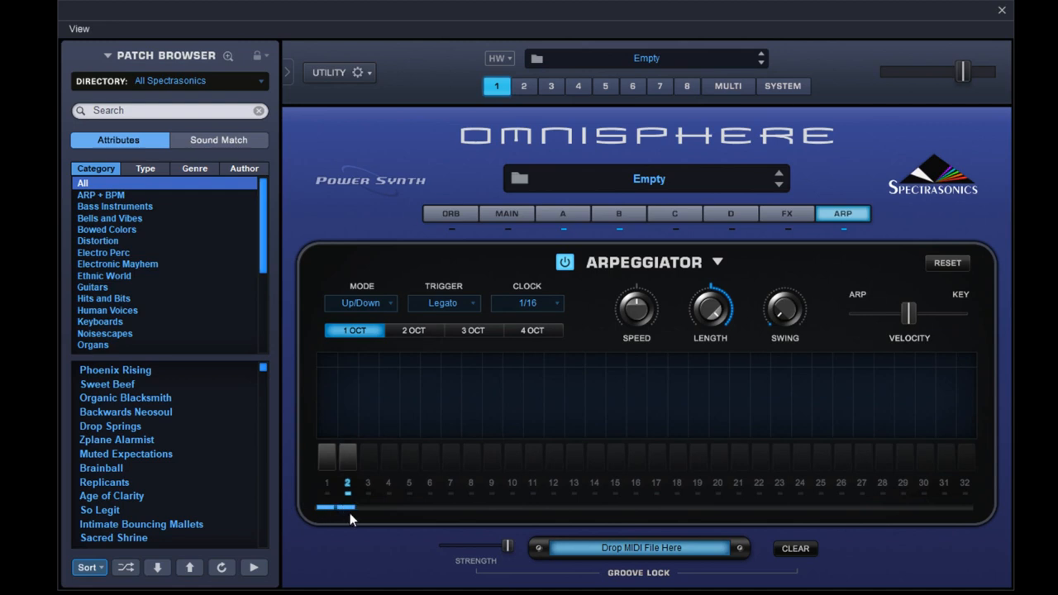
left_click_drag(347, 507, 616, 507)
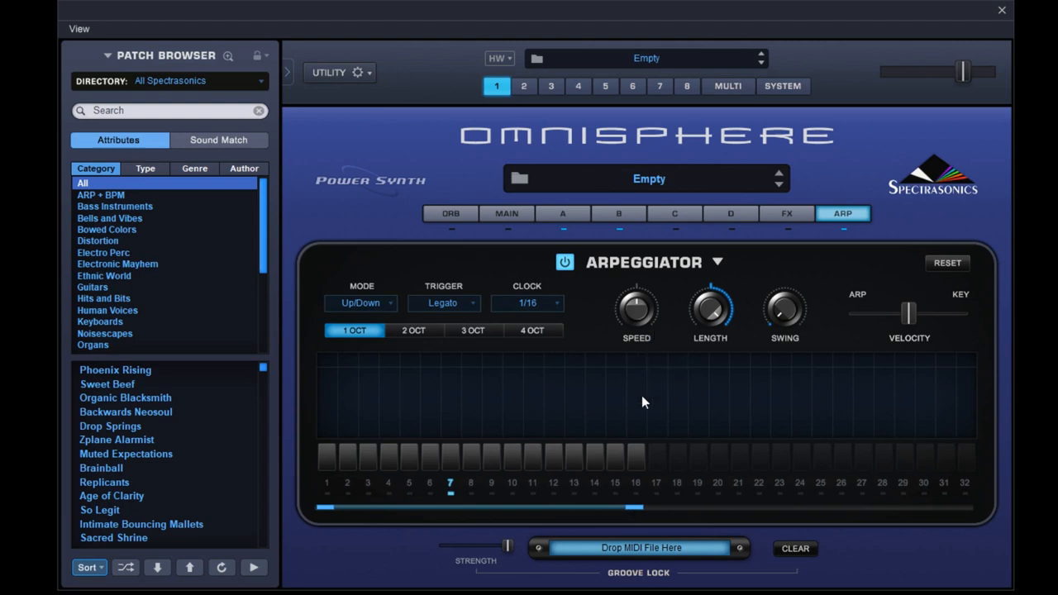
mouse_move(656, 321)
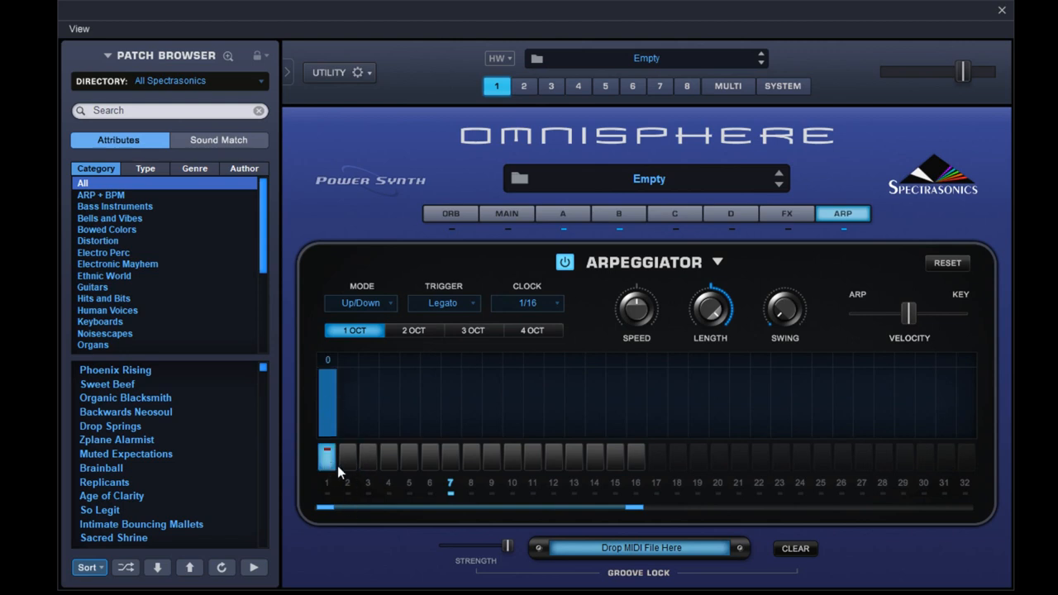
mouse_move(353, 492)
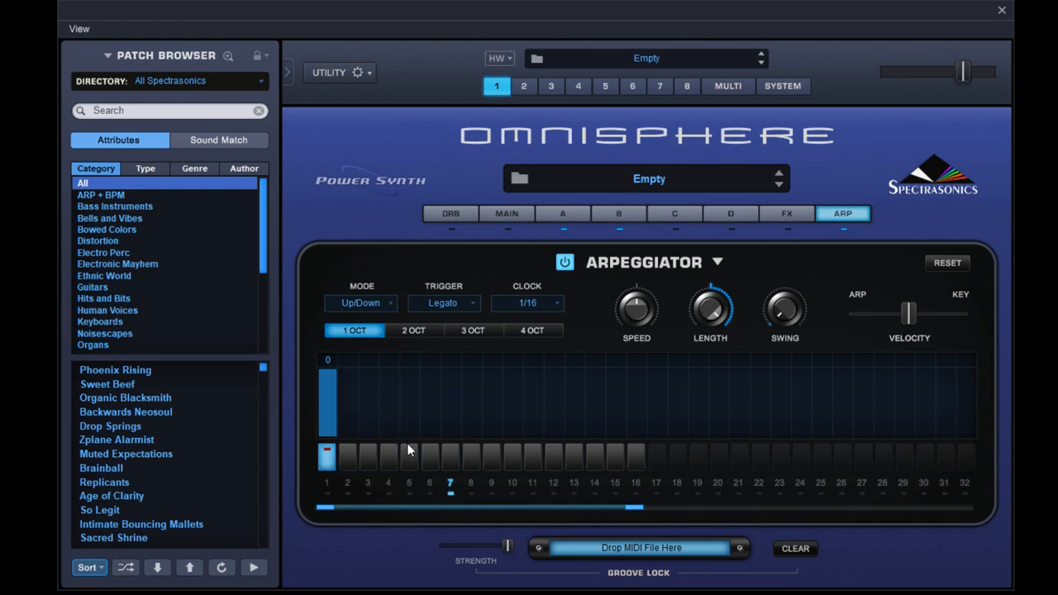
mouse_move(368, 463)
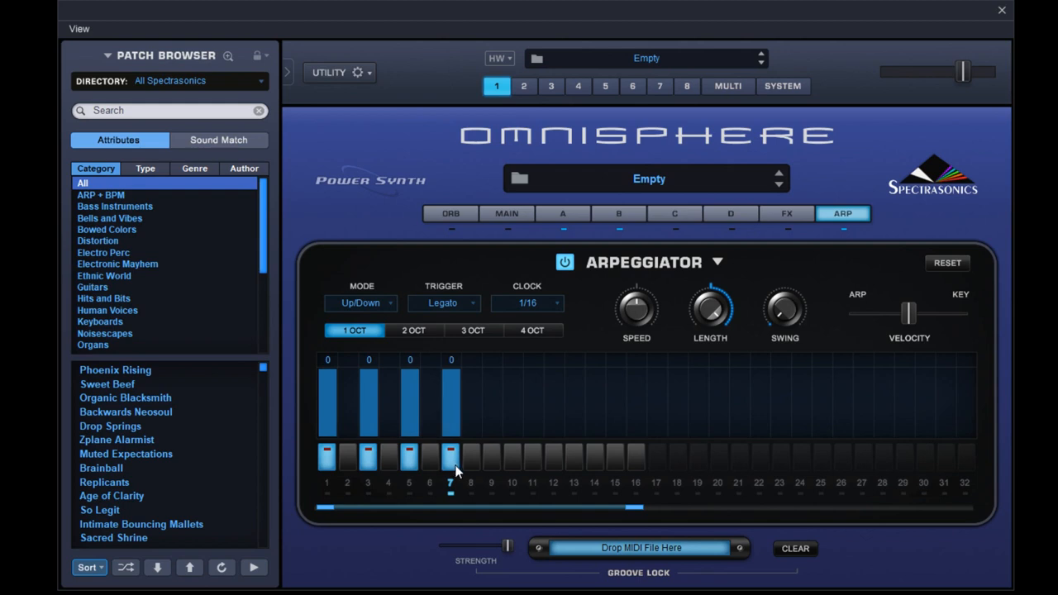
mouse_move(476, 469)
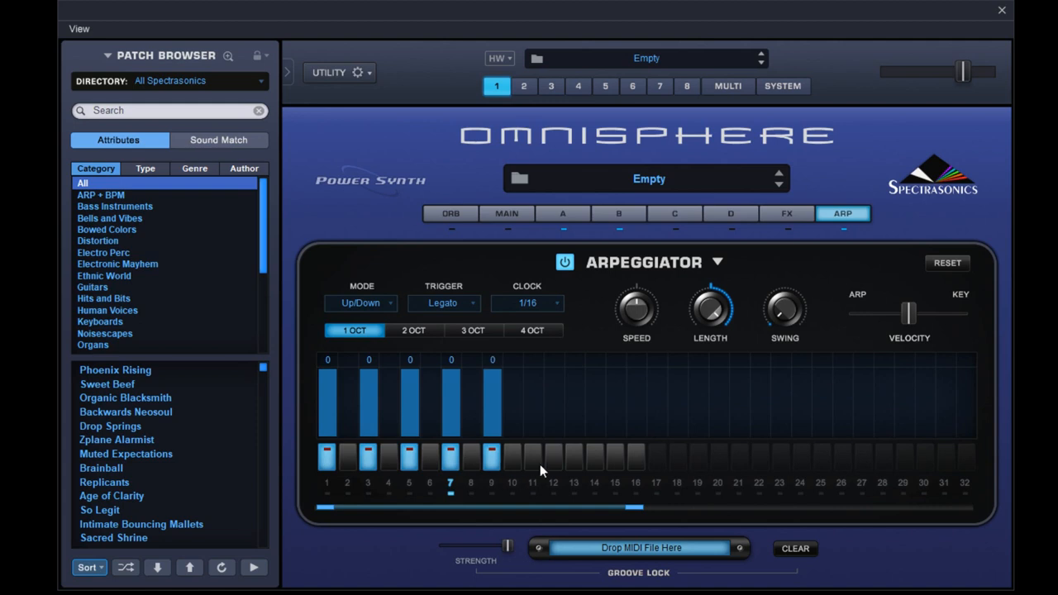
Activate step 11 in the arpeggiator grid
left_click(534, 405)
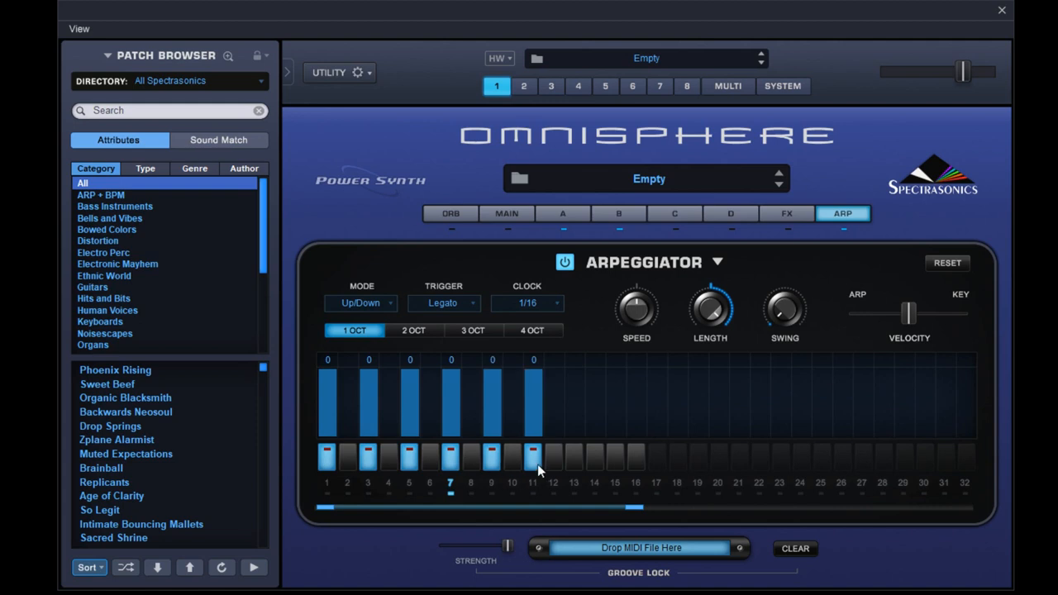
mouse_move(555, 472)
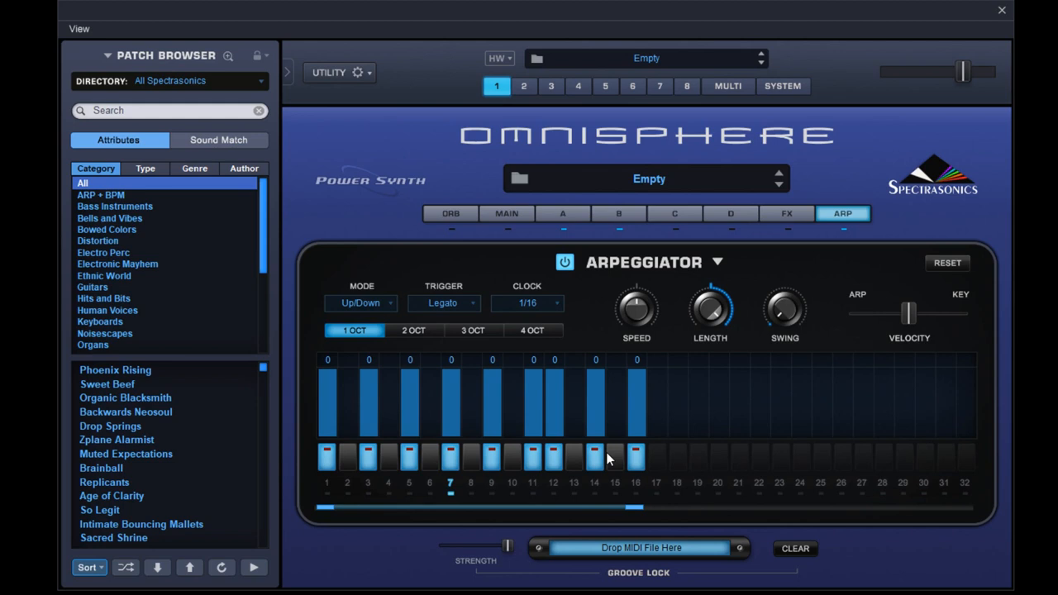
mouse_move(469, 428)
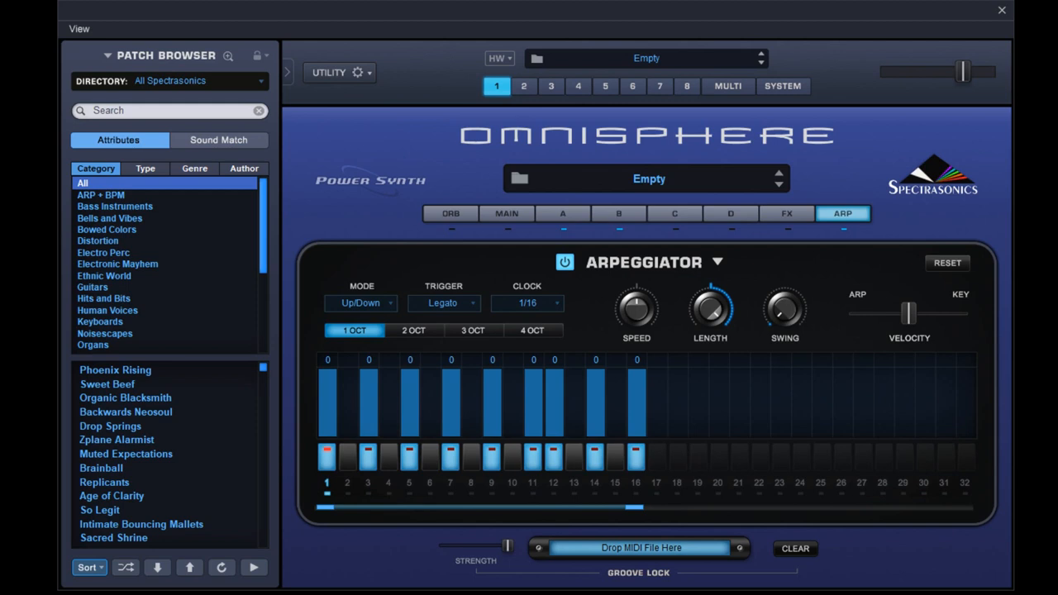
mouse_move(759, 559)
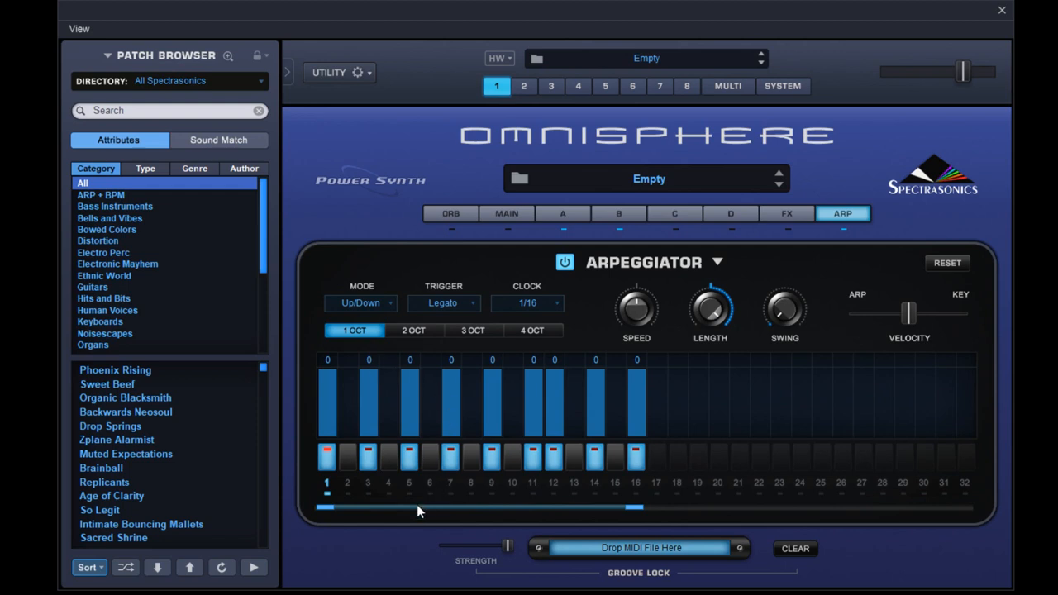
mouse_move(399, 493)
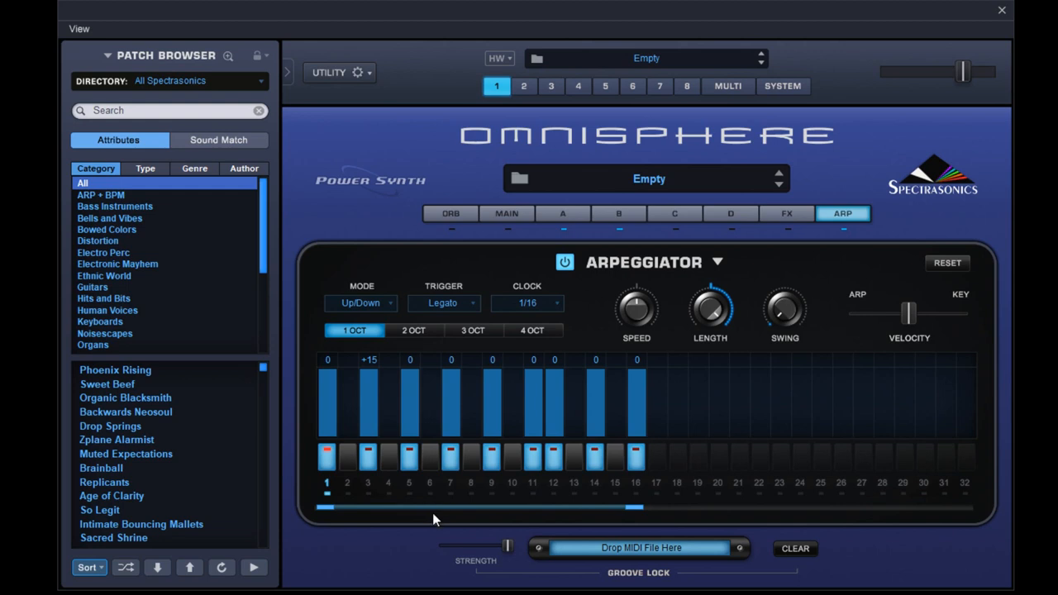
mouse_move(413, 368)
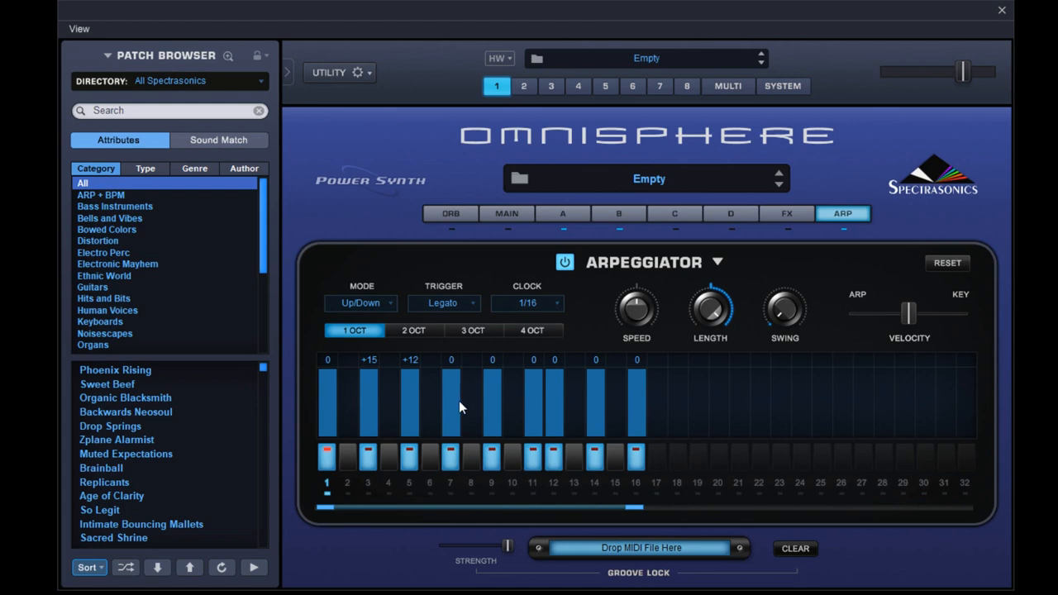
Raise arp step 7's transposition to +15
left_click_drag(451, 405, 450, 359)
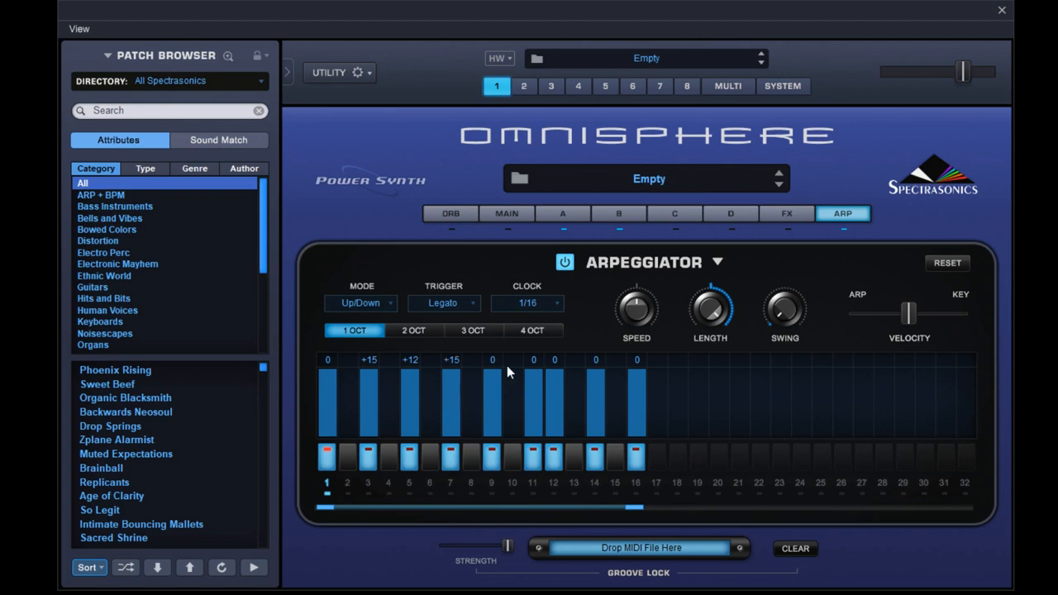
mouse_move(500, 394)
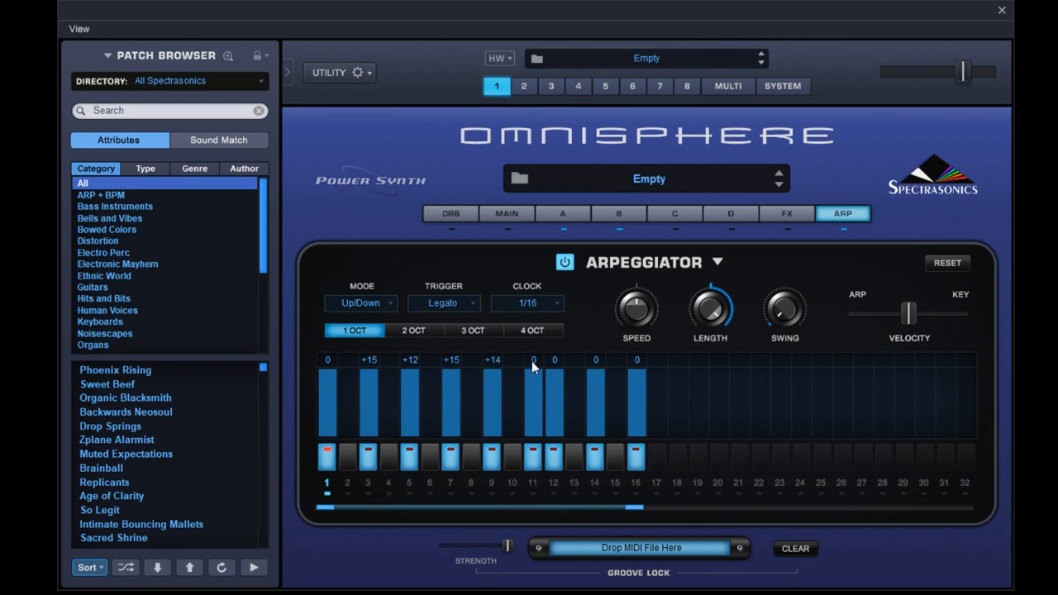
mouse_move(546, 445)
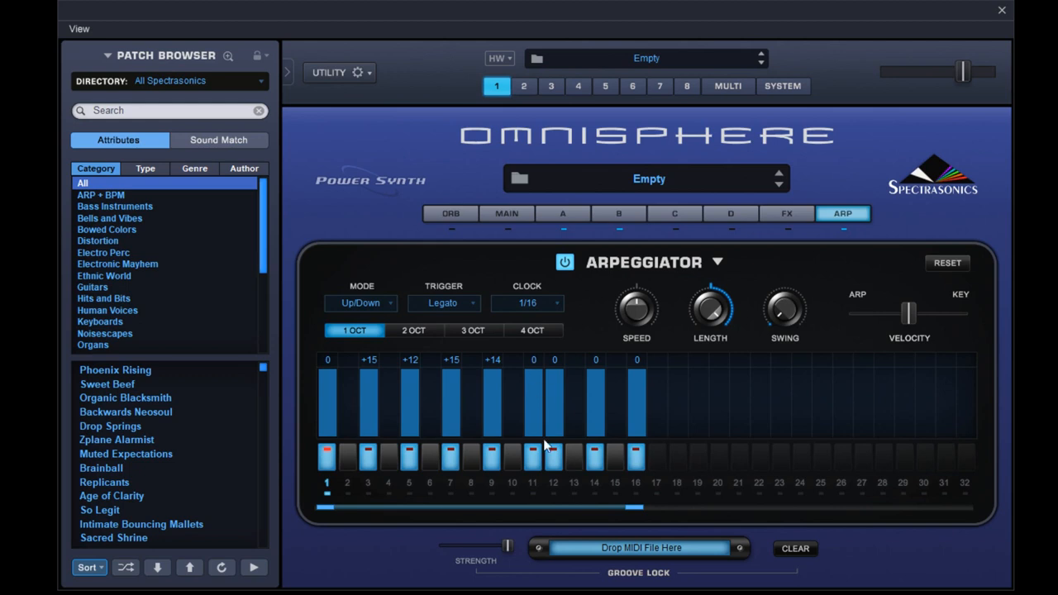
mouse_move(551, 577)
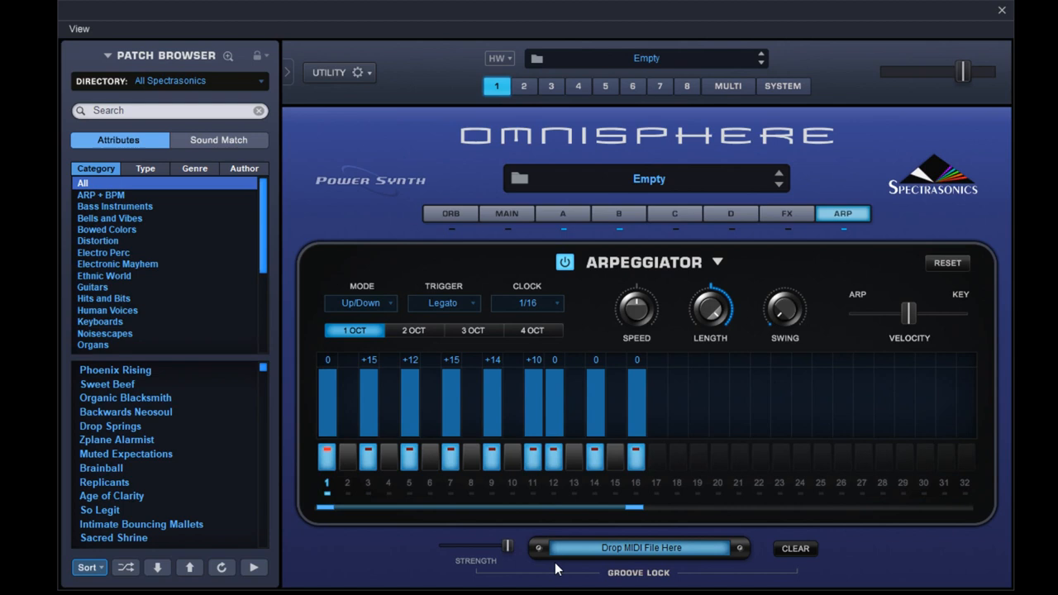
mouse_move(556, 362)
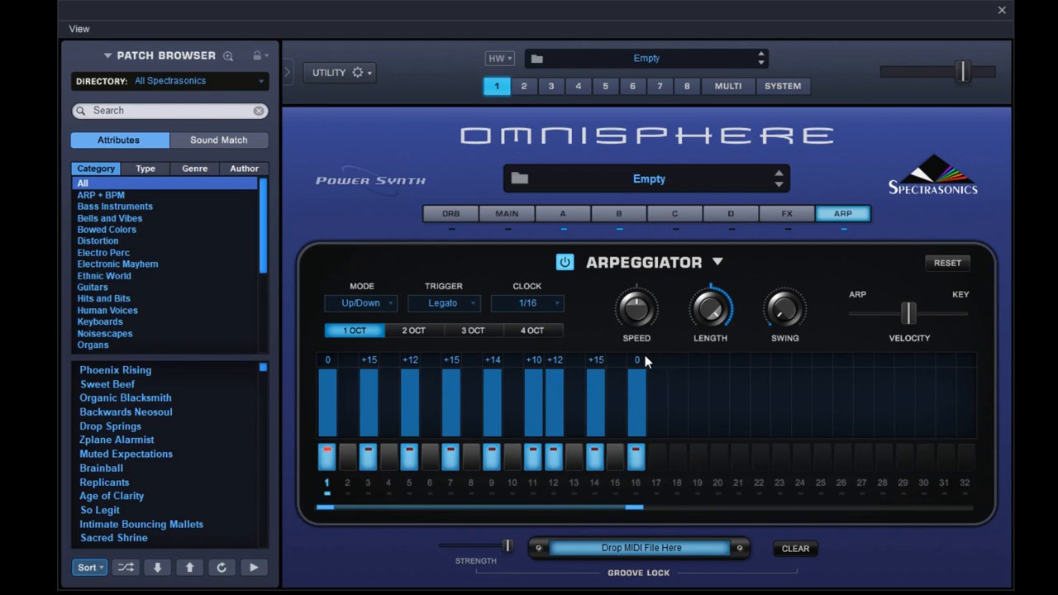
mouse_move(670, 367)
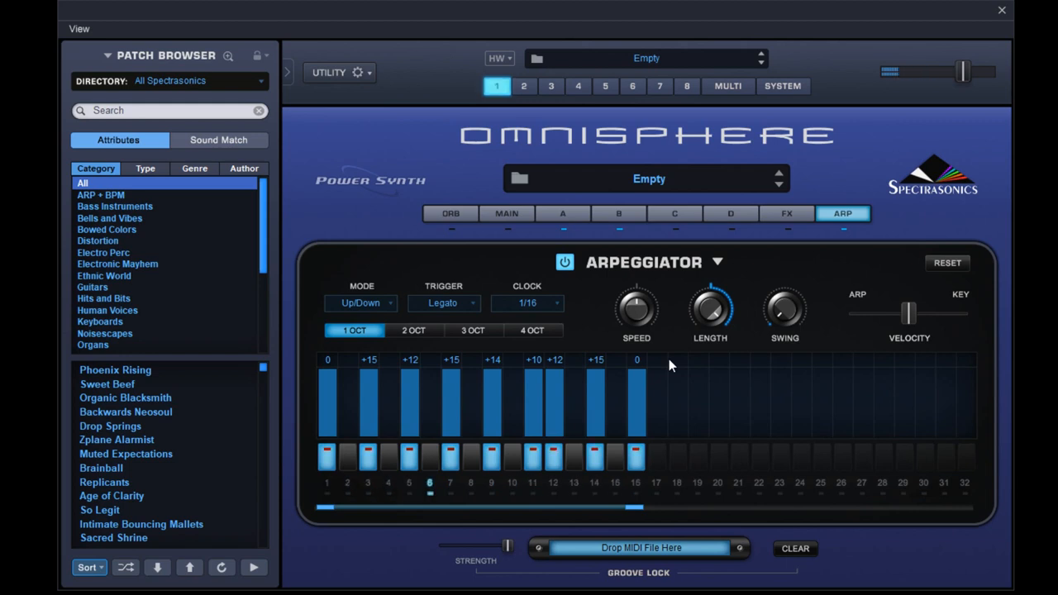
mouse_move(567, 223)
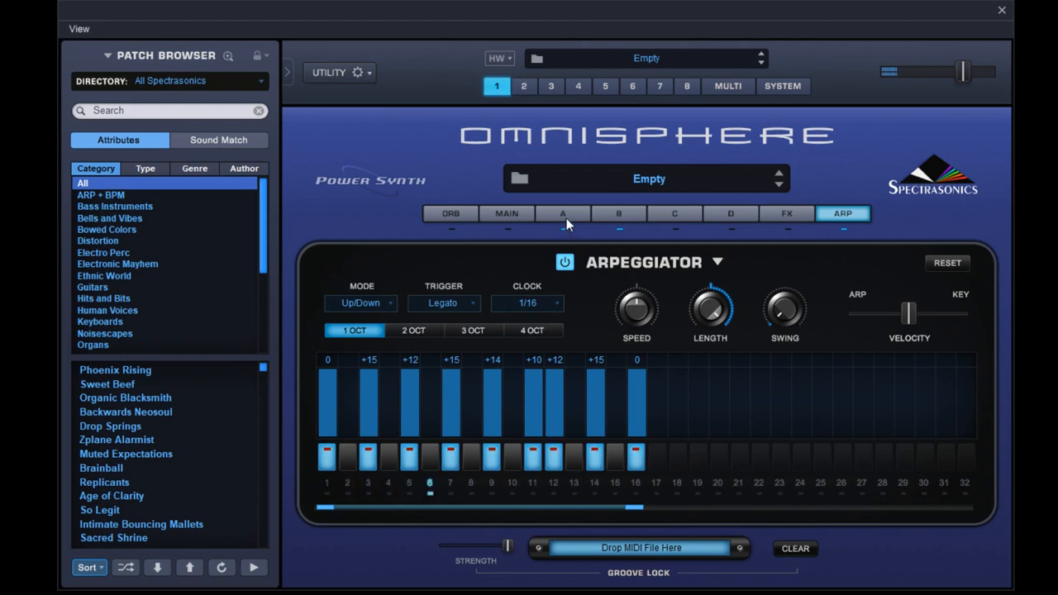
Transpose layer A to -12, check layer B's filter envelope, then open the FX rack
left_click(562, 214)
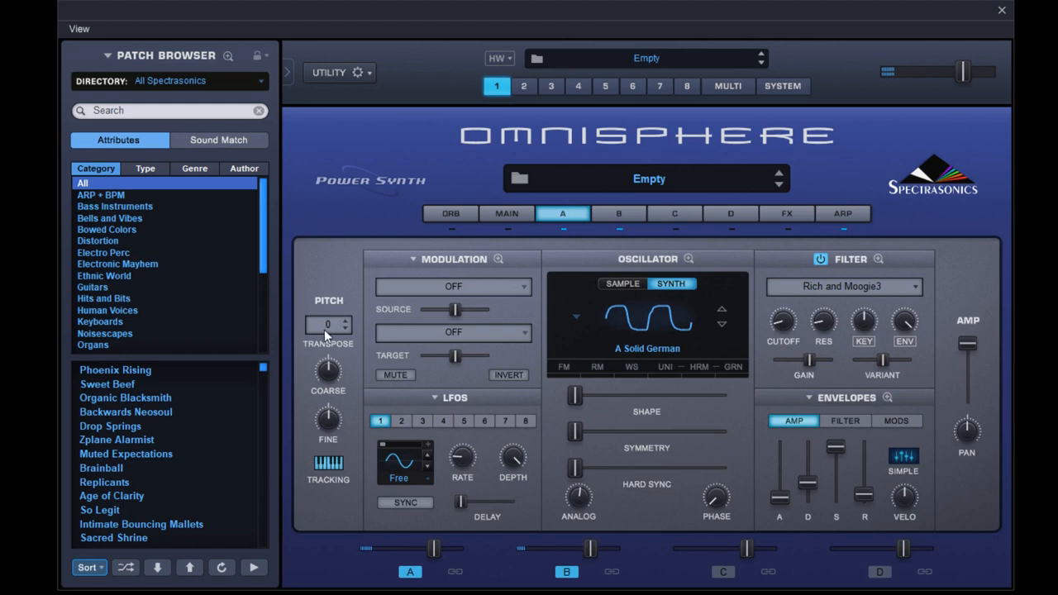
mouse_move(336, 499)
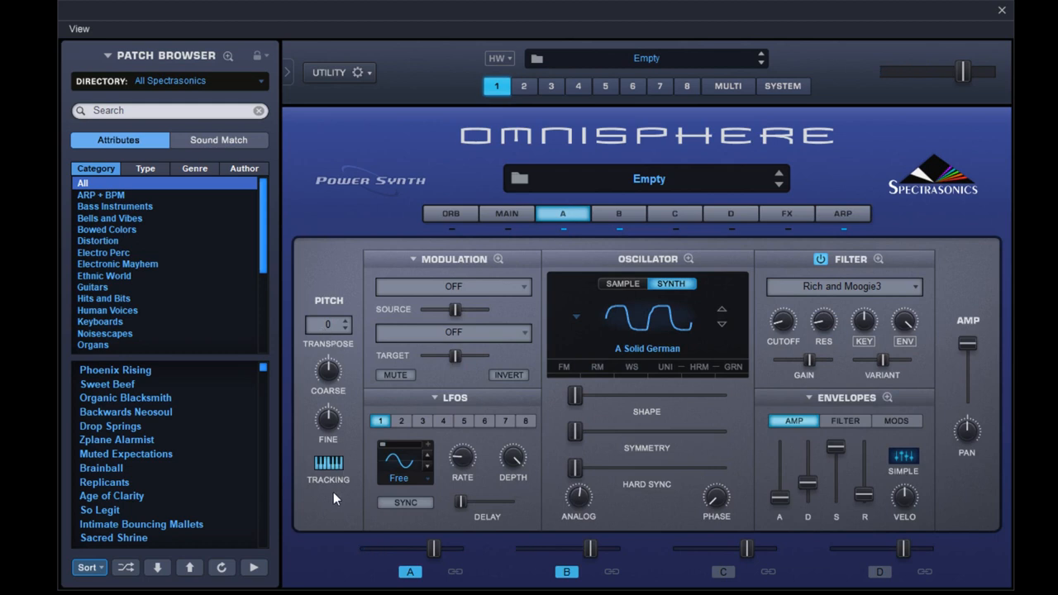
left_click(328, 324)
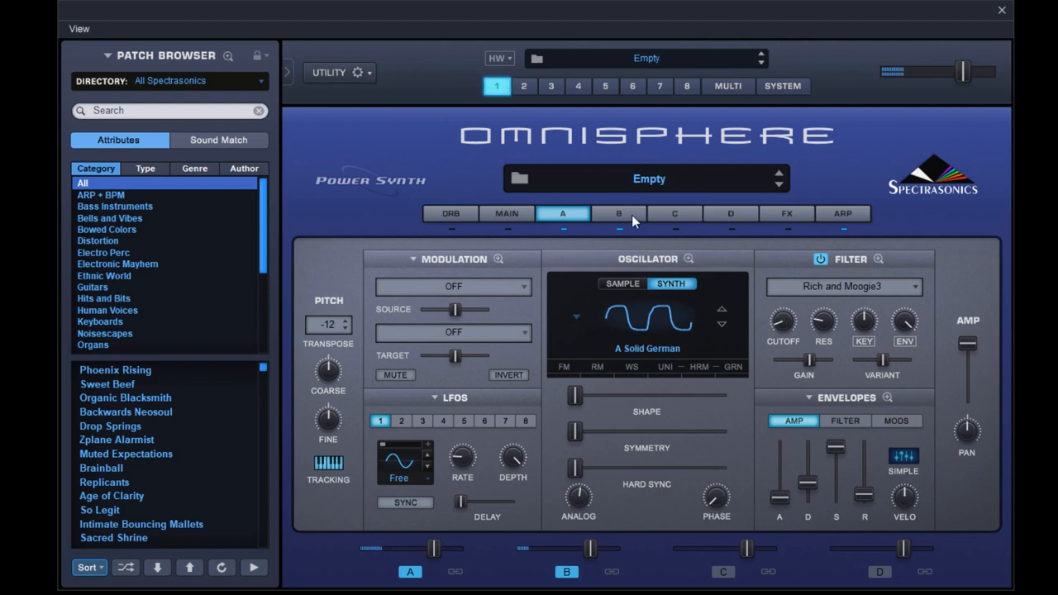
left_click(619, 213)
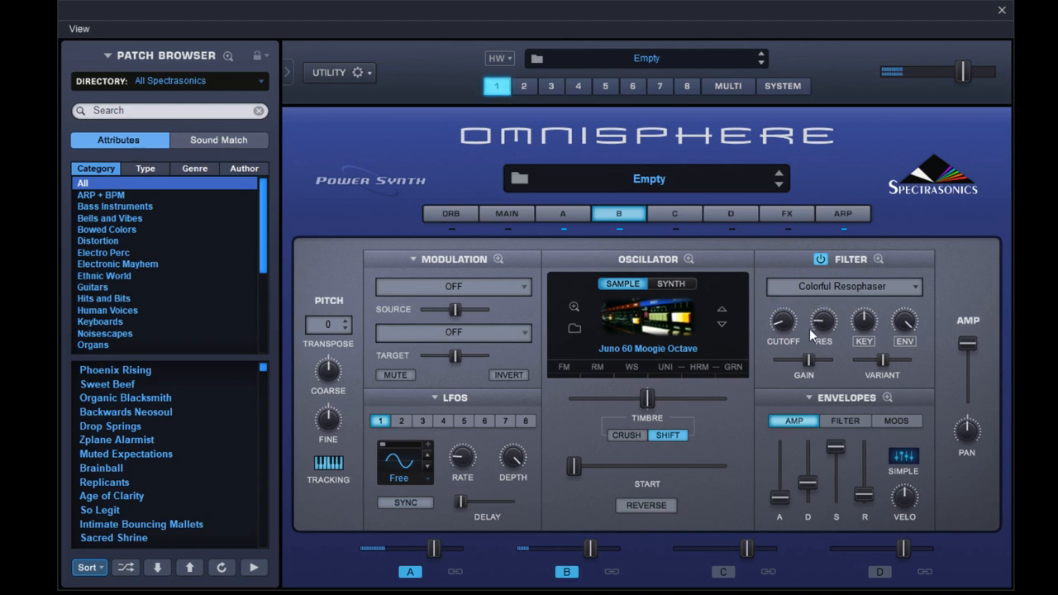
left_click(844, 421)
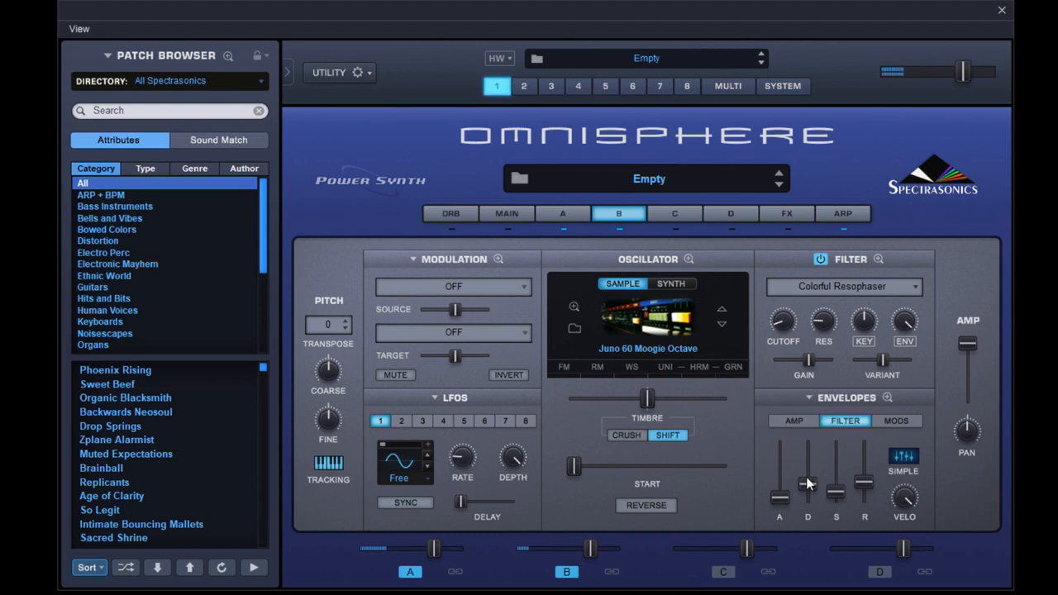
left_click(563, 213)
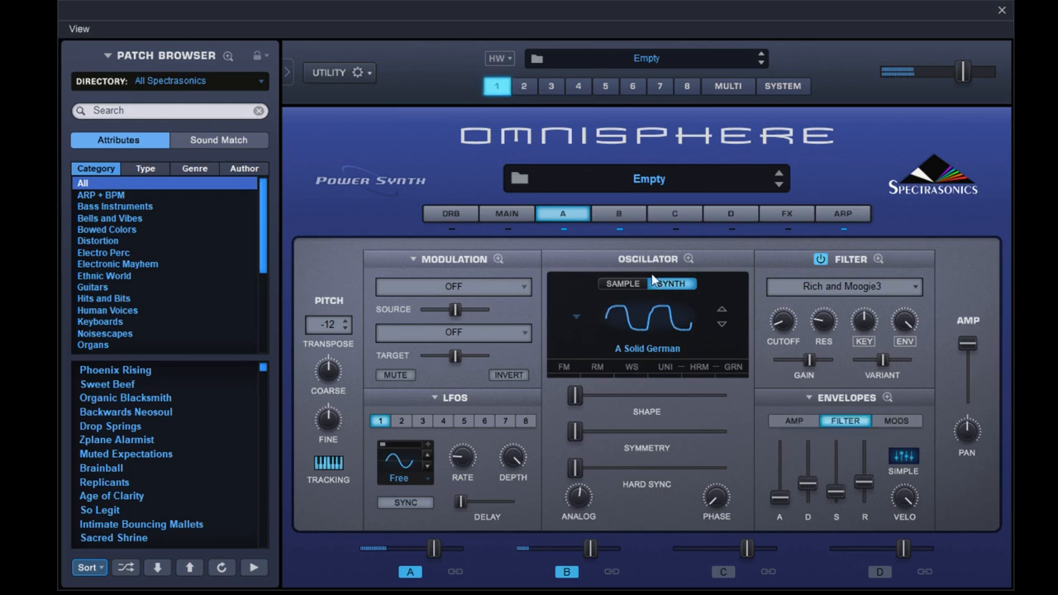
left_click(787, 213)
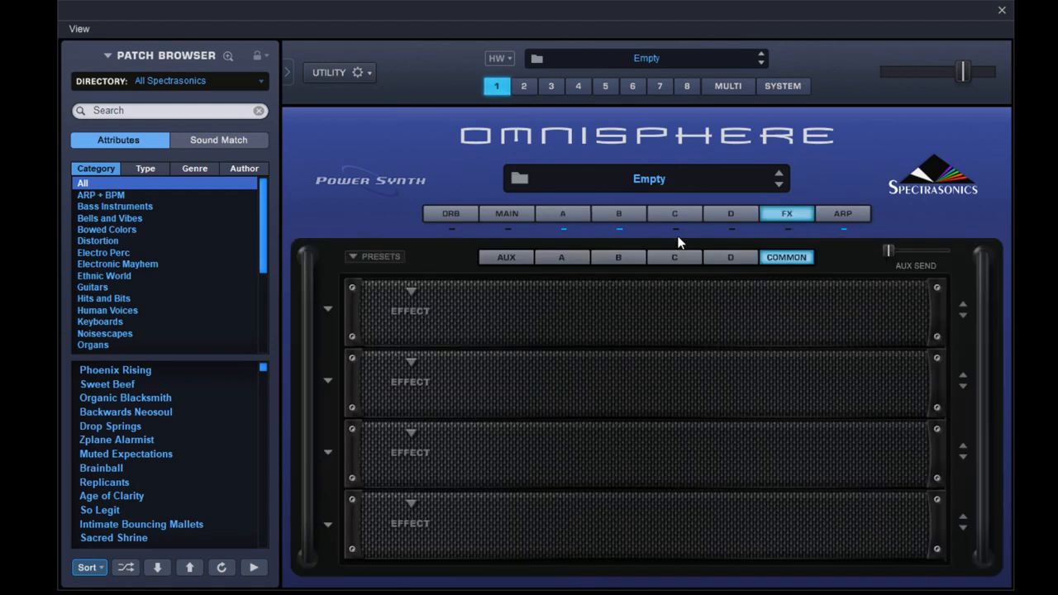
mouse_move(451, 347)
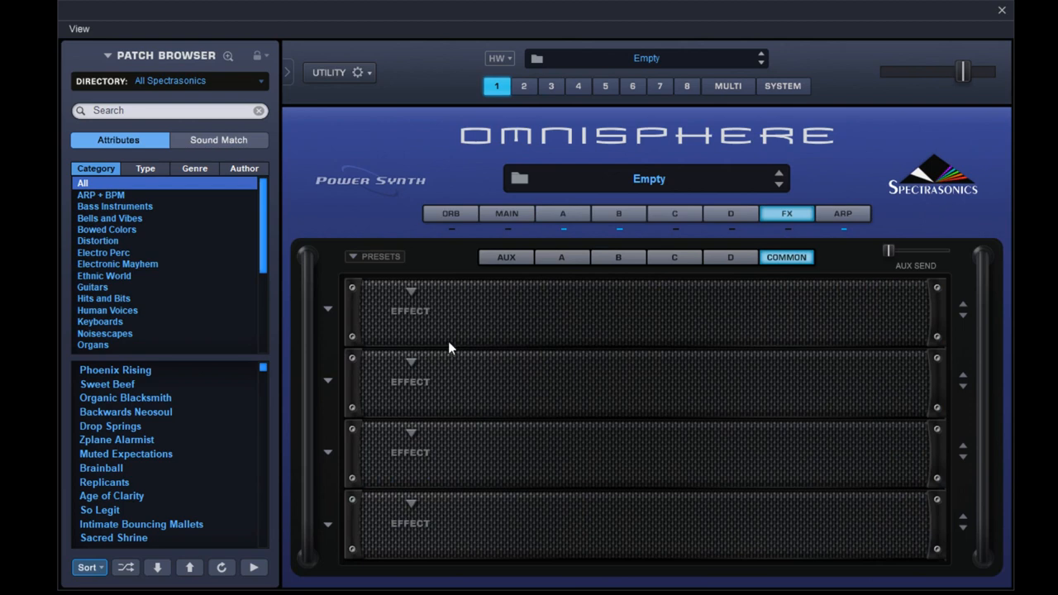
mouse_move(453, 357)
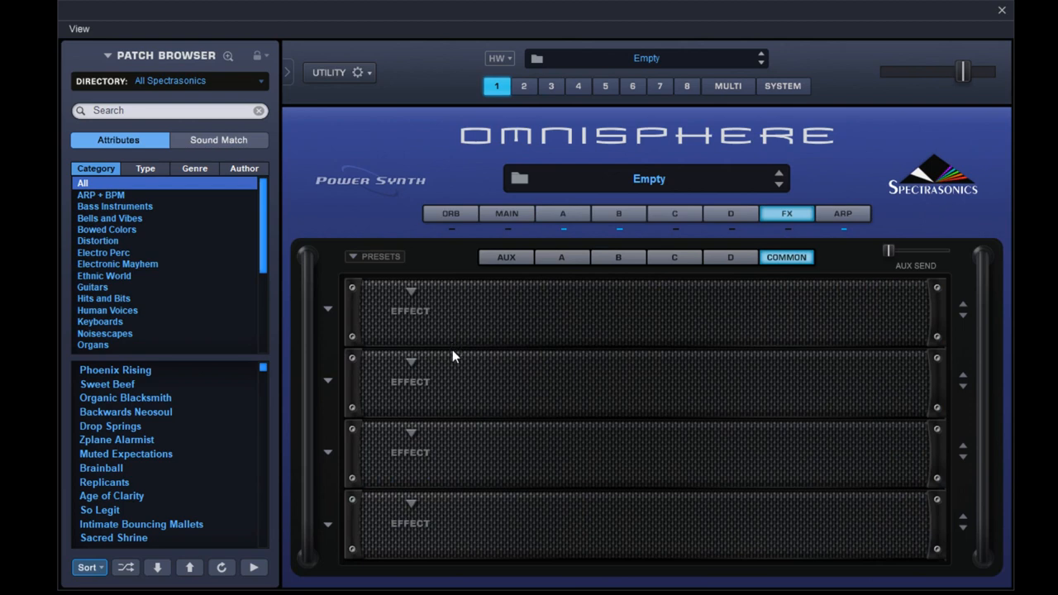
mouse_move(463, 375)
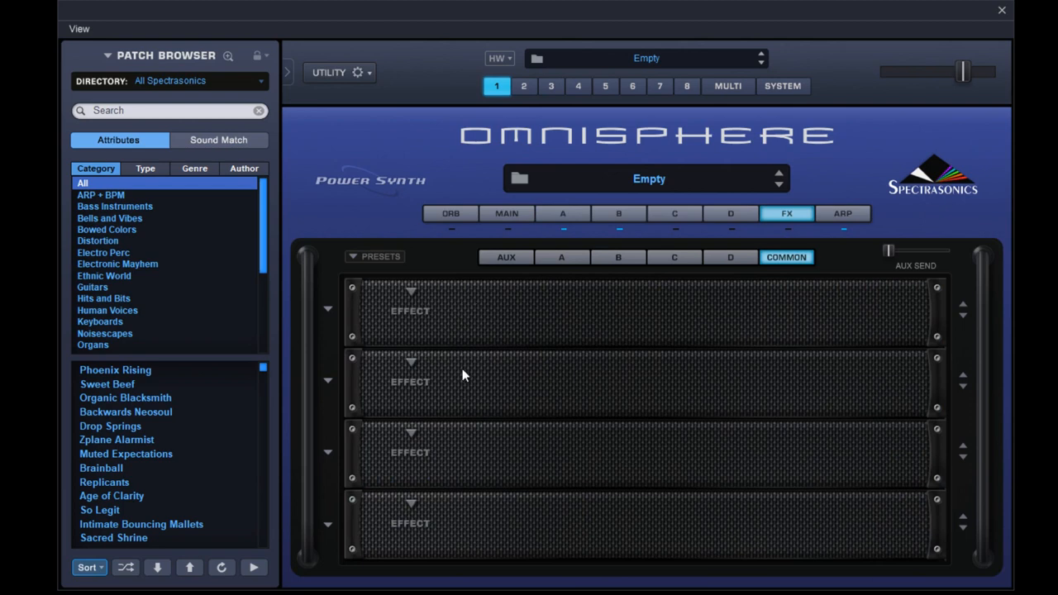
mouse_move(545, 452)
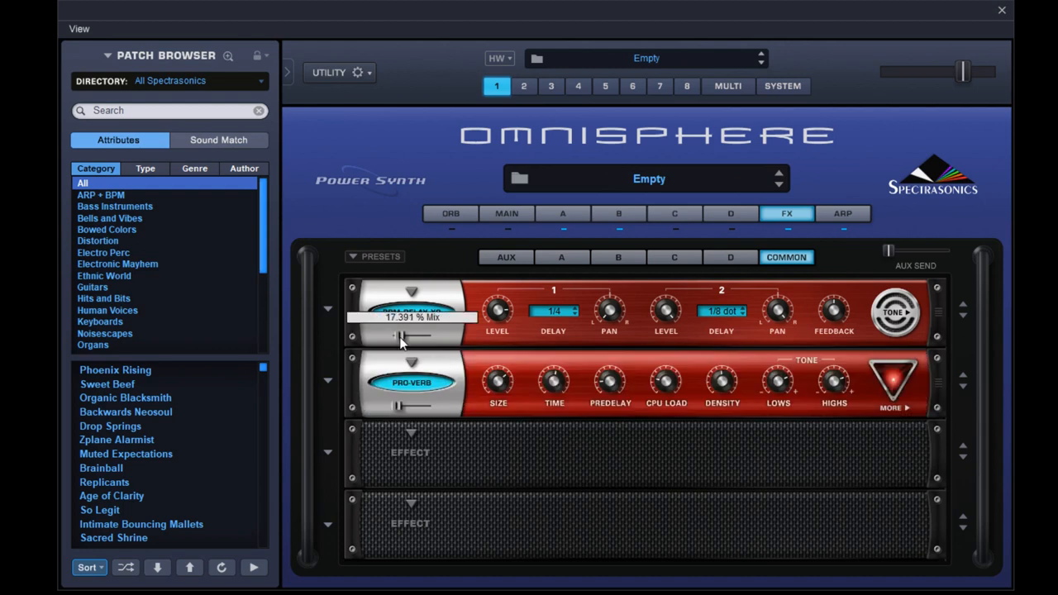
Lower the mix levels of the BPM Delay X2 and Pro-Verb effects
left_click_drag(405, 337, 397, 337)
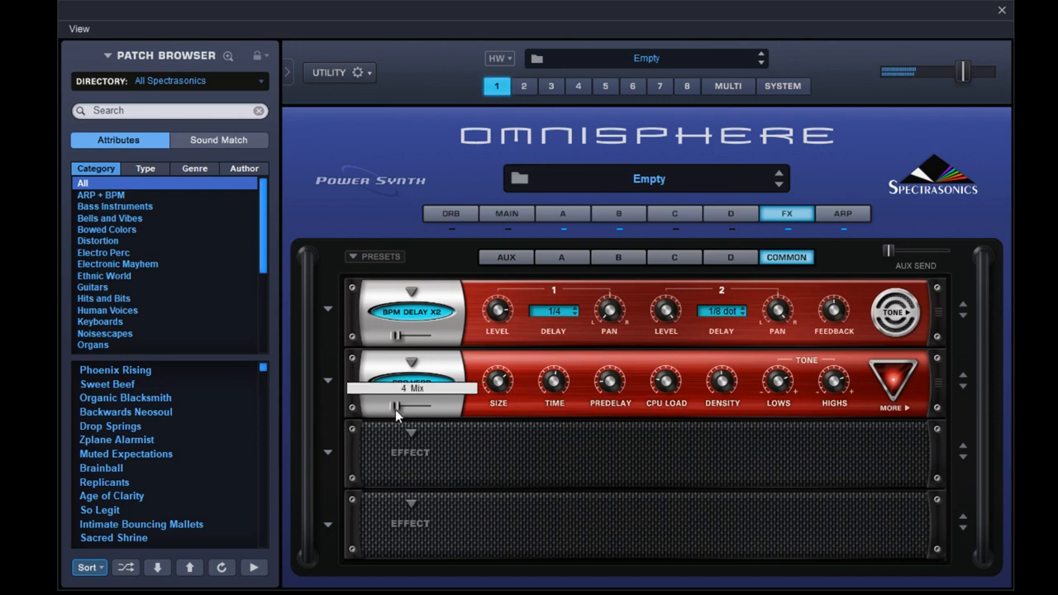
left_click(412, 382)
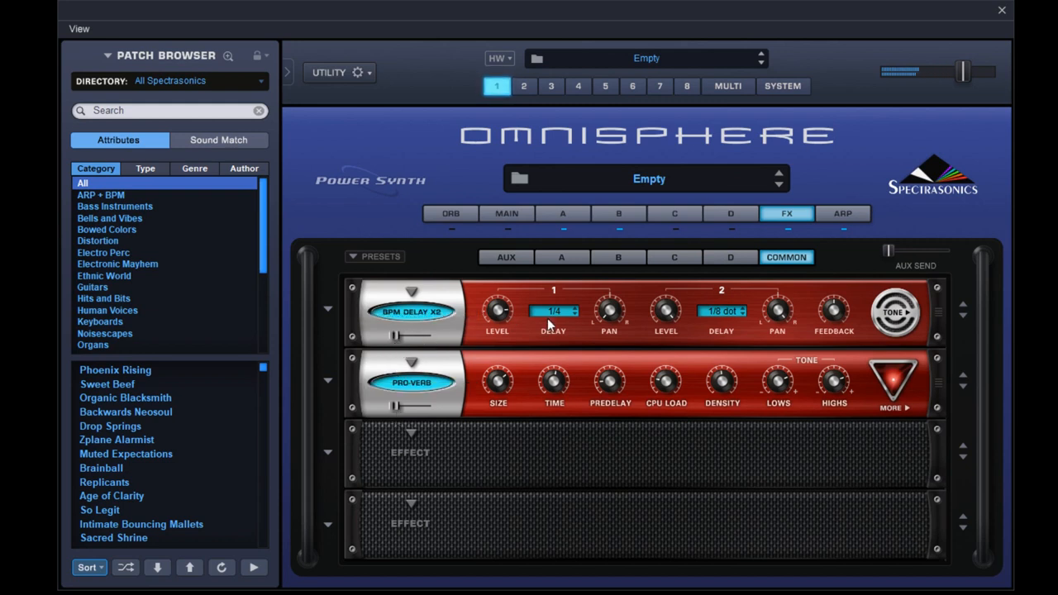
mouse_move(645, 217)
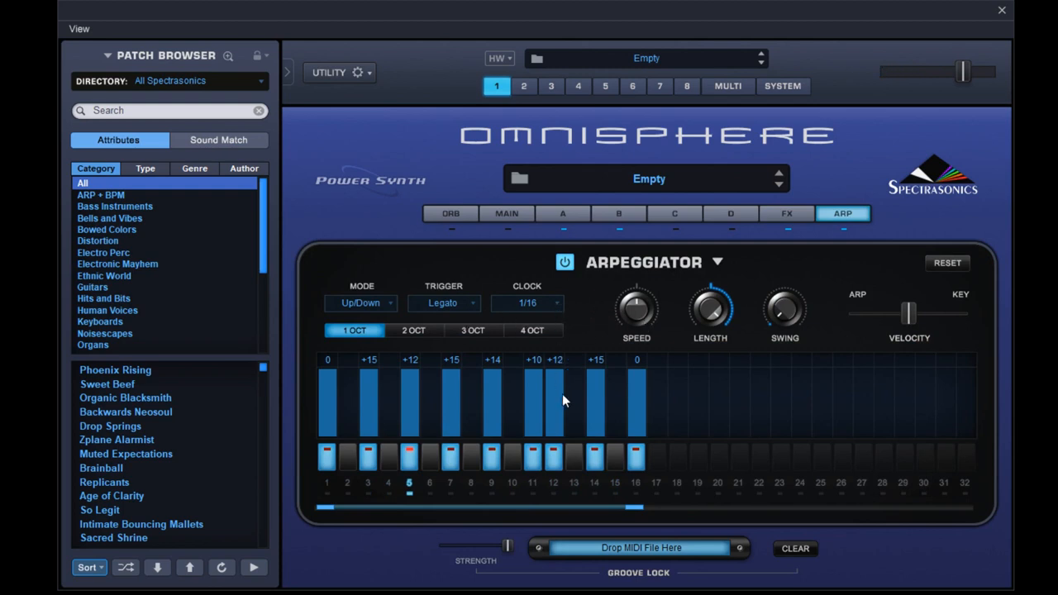
mouse_move(545, 416)
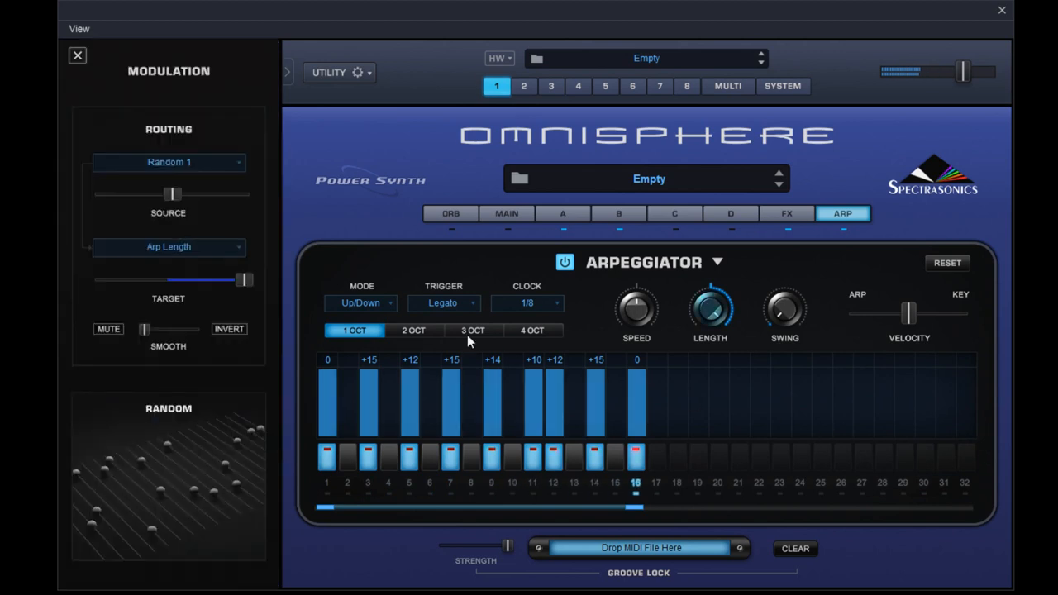
Raise smoothing on the Random 1 arp-length modulation, then start modulating layer A's filter resonance
left_click_drag(244, 280, 230, 280)
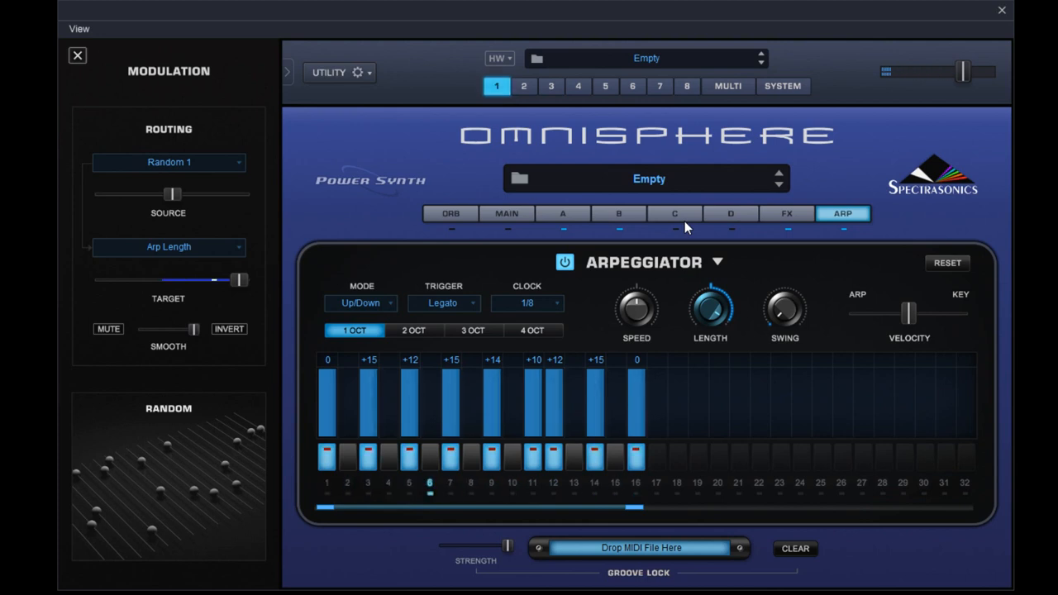
left_click(563, 213)
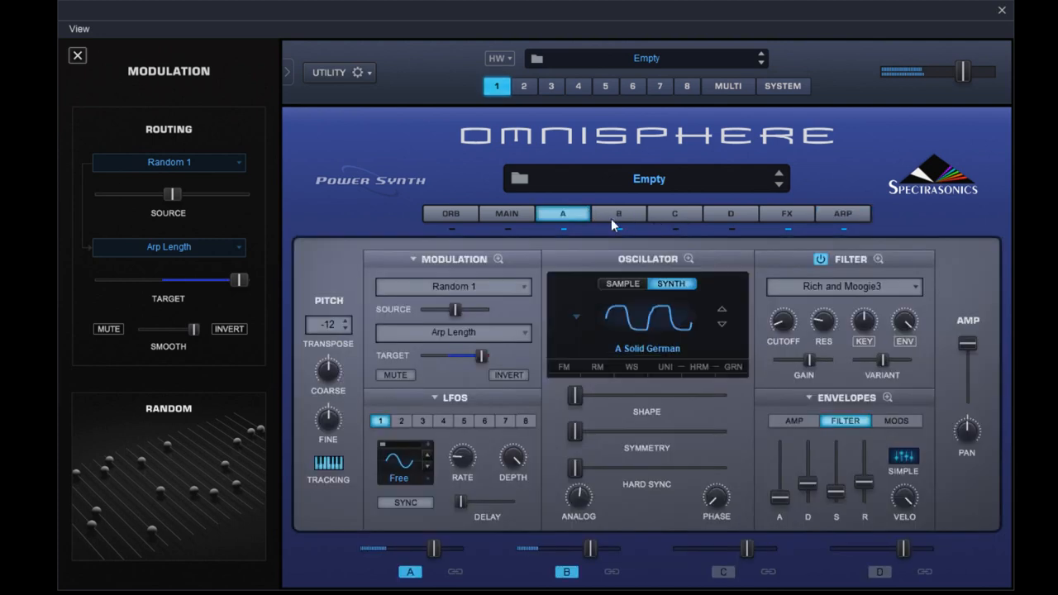
mouse_move(791, 334)
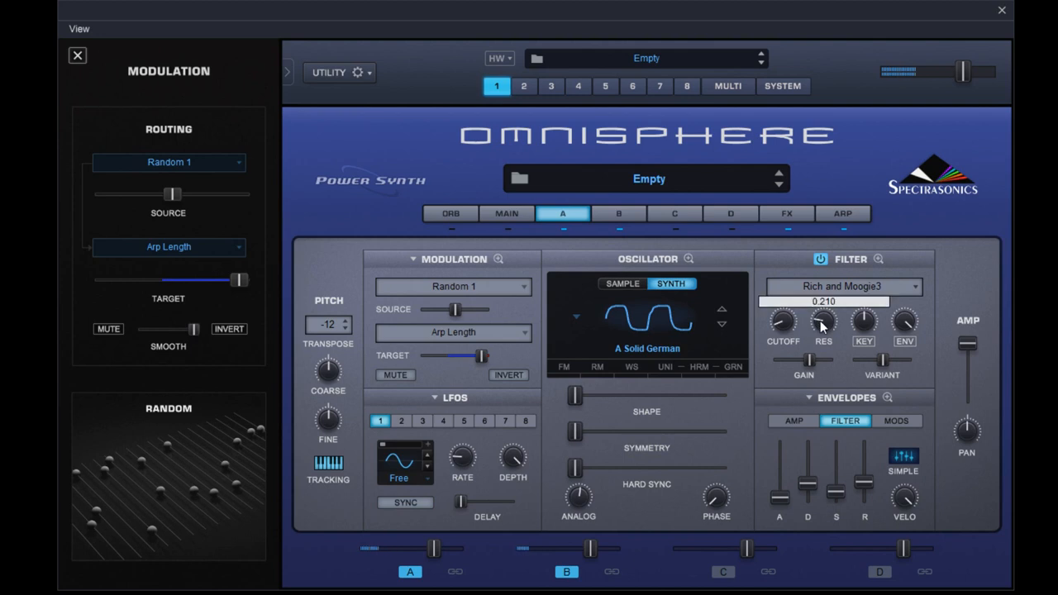
mouse_move(883, 391)
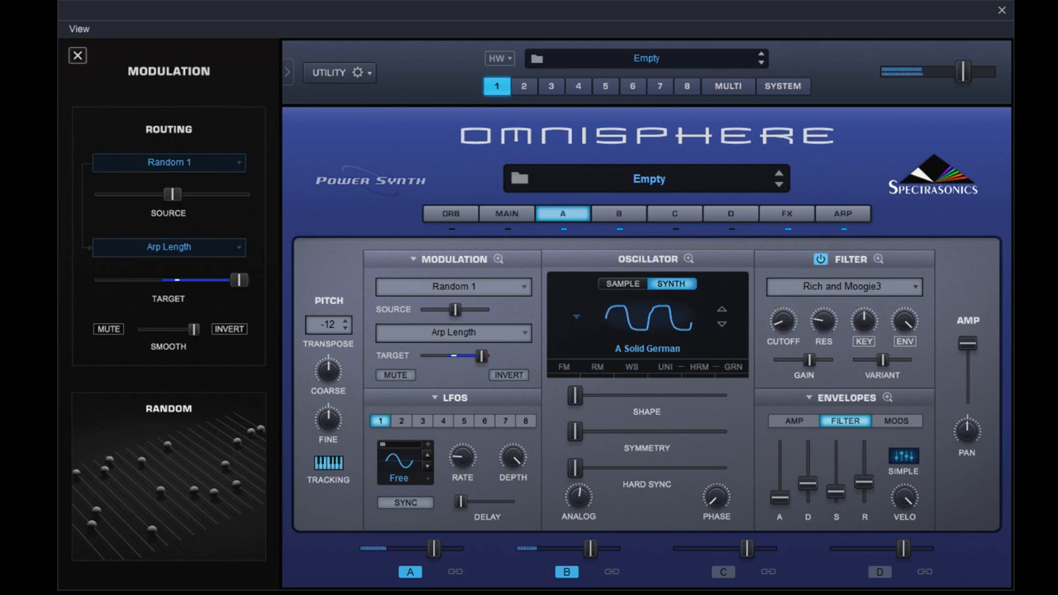
left_click(168, 162)
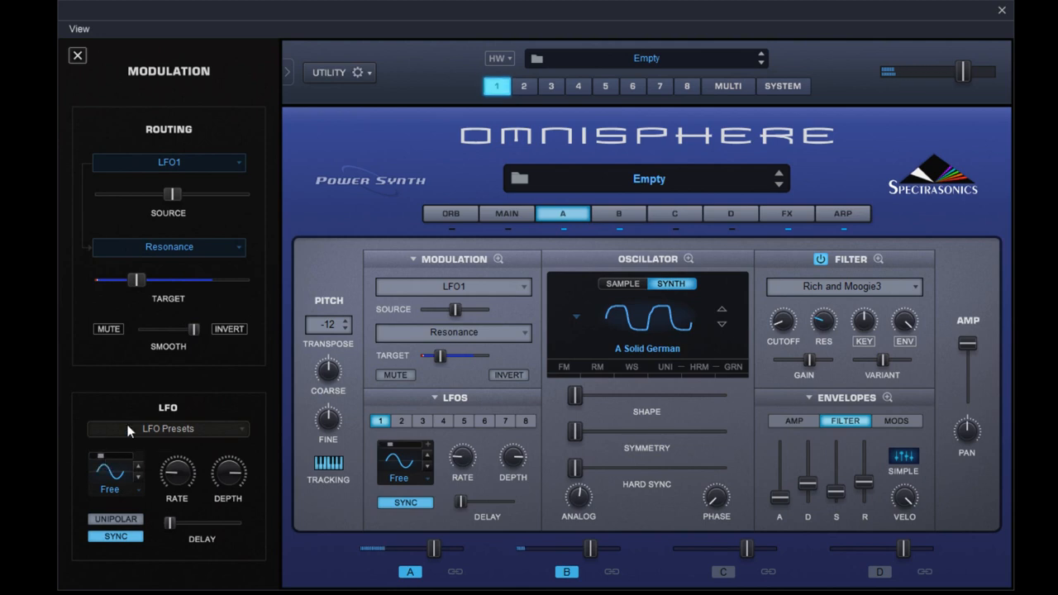
mouse_move(206, 430)
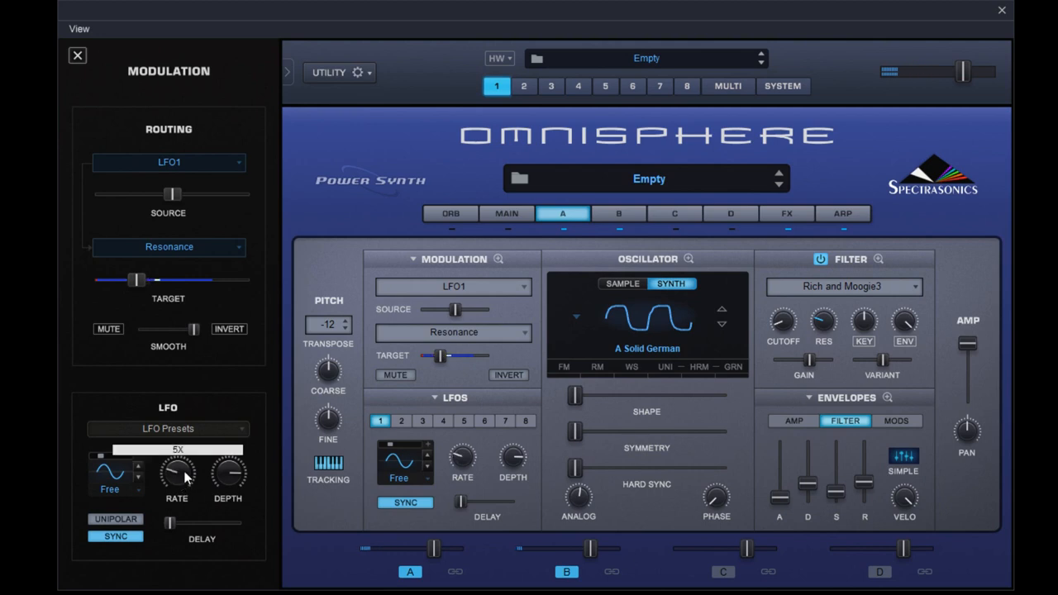
left_click_drag(176, 476, 177, 488)
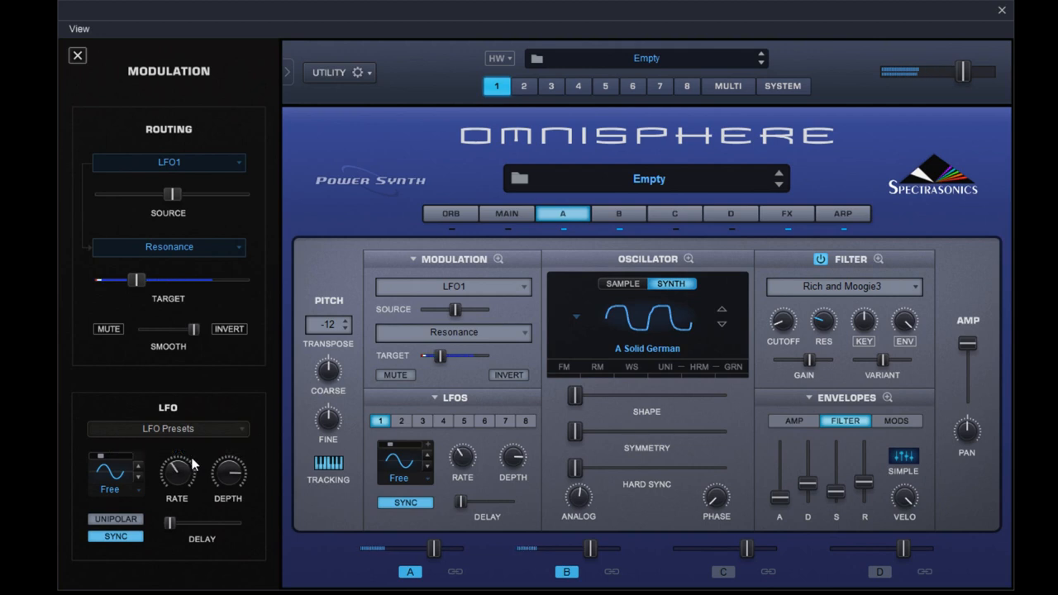
mouse_move(220, 482)
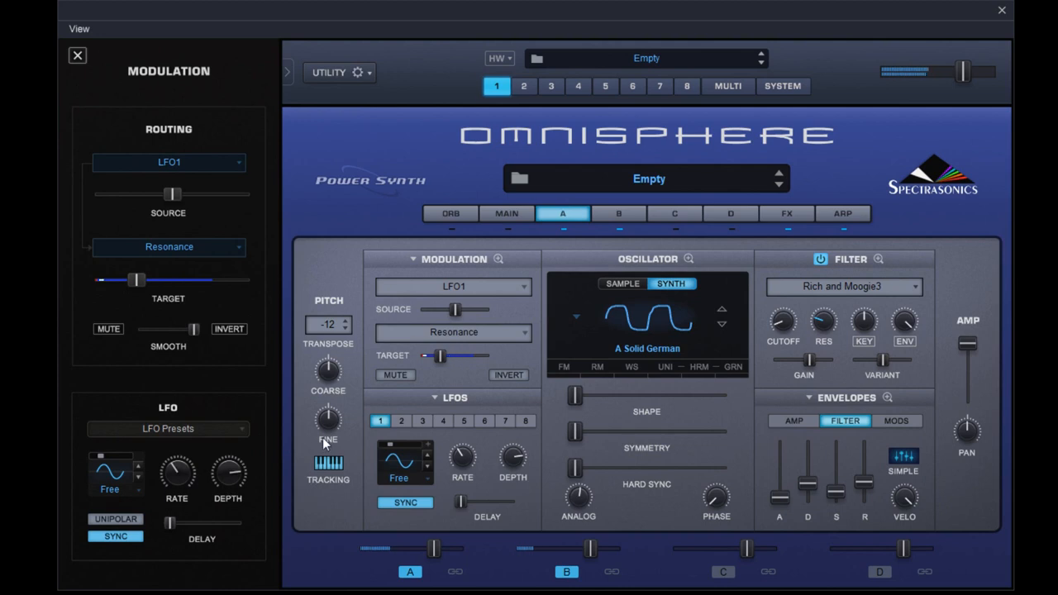
mouse_move(744, 208)
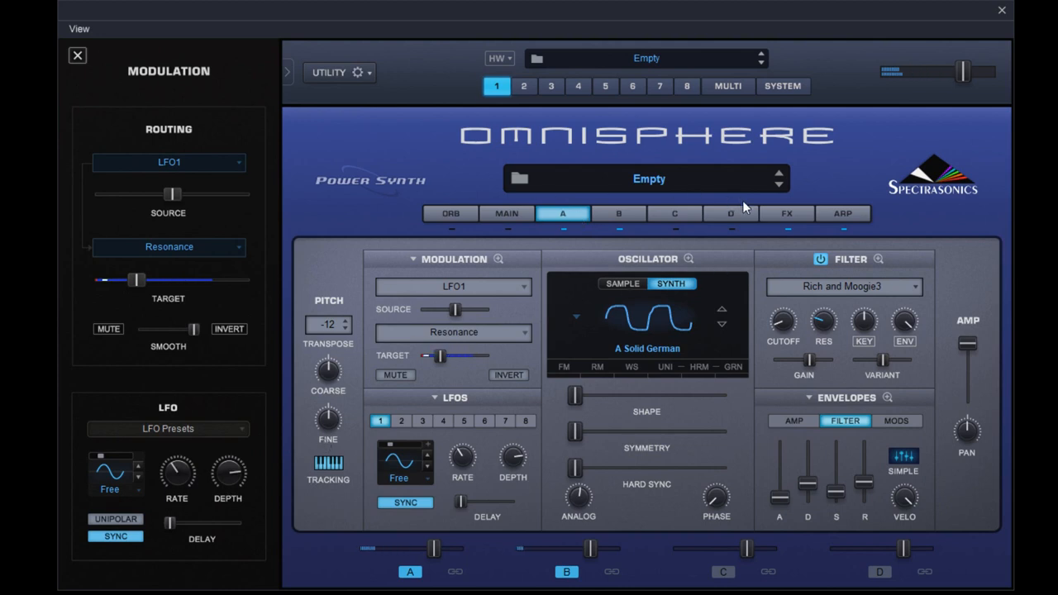
mouse_move(742, 250)
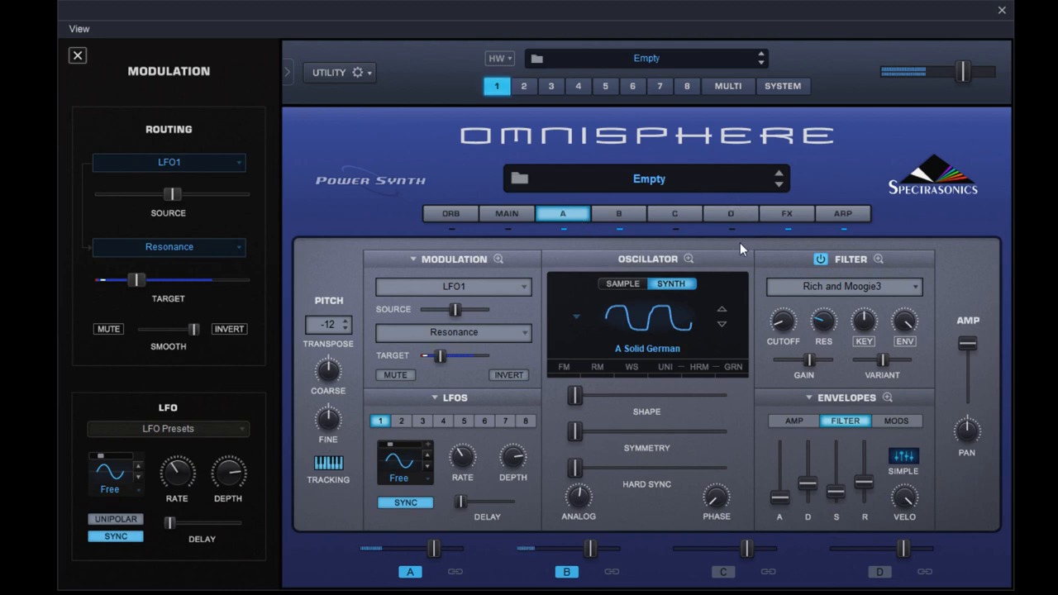
mouse_move(718, 269)
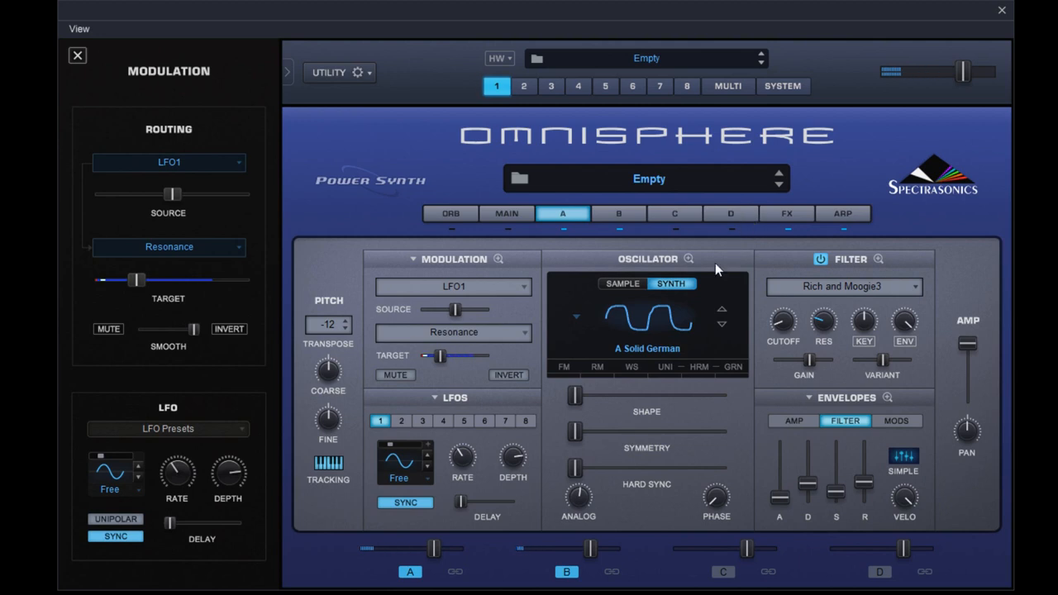
mouse_move(745, 266)
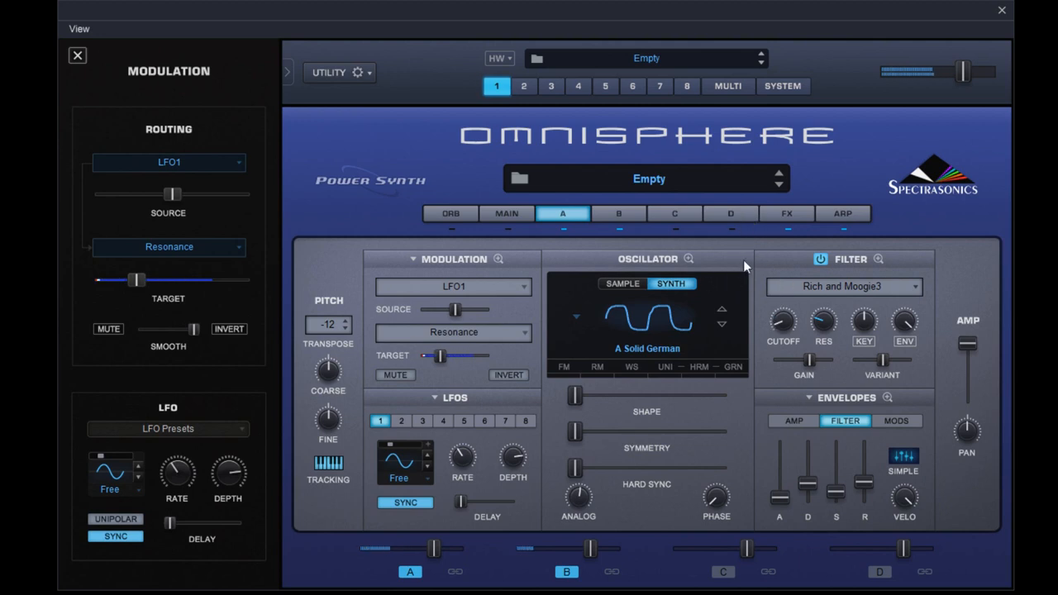
mouse_move(452, 171)
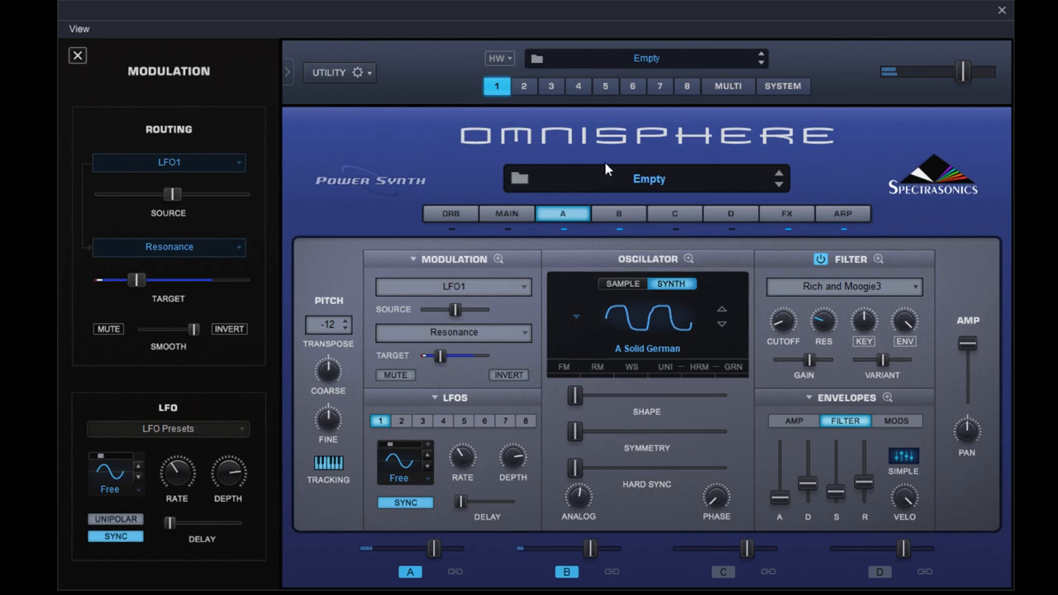
mouse_move(867, 180)
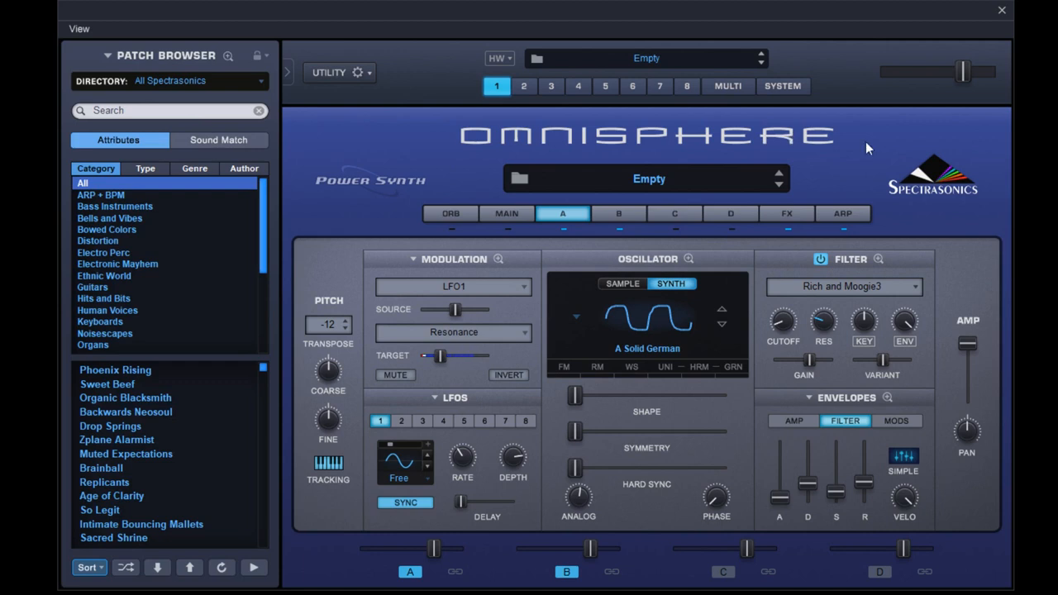
mouse_move(753, 109)
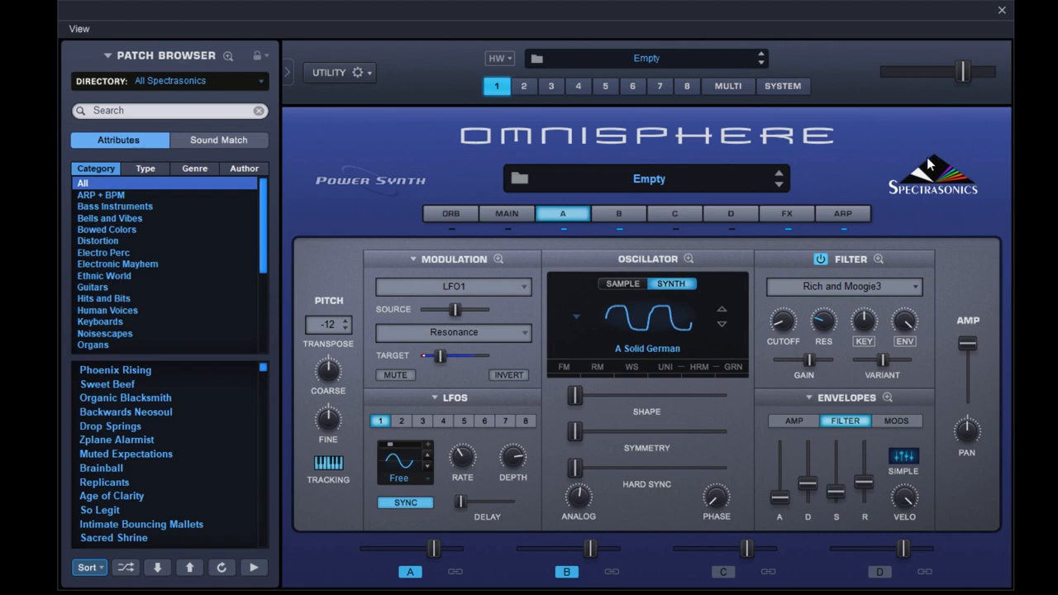
mouse_move(928, 163)
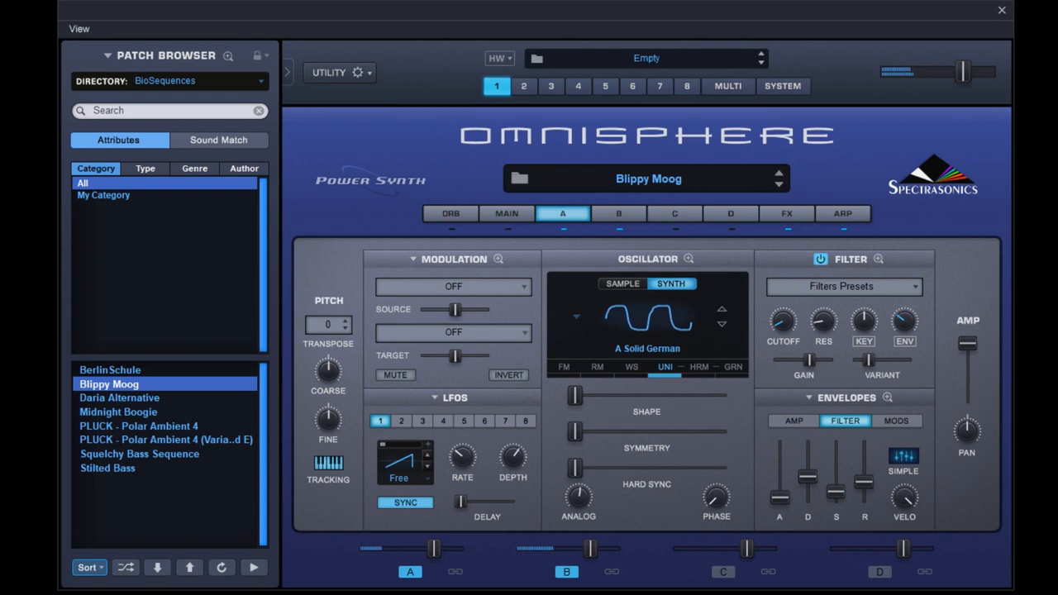
Inspect Blippy Moog's layer B (Little Phatty Electrogirl), then layer A (A Solid German)
left_click(619, 214)
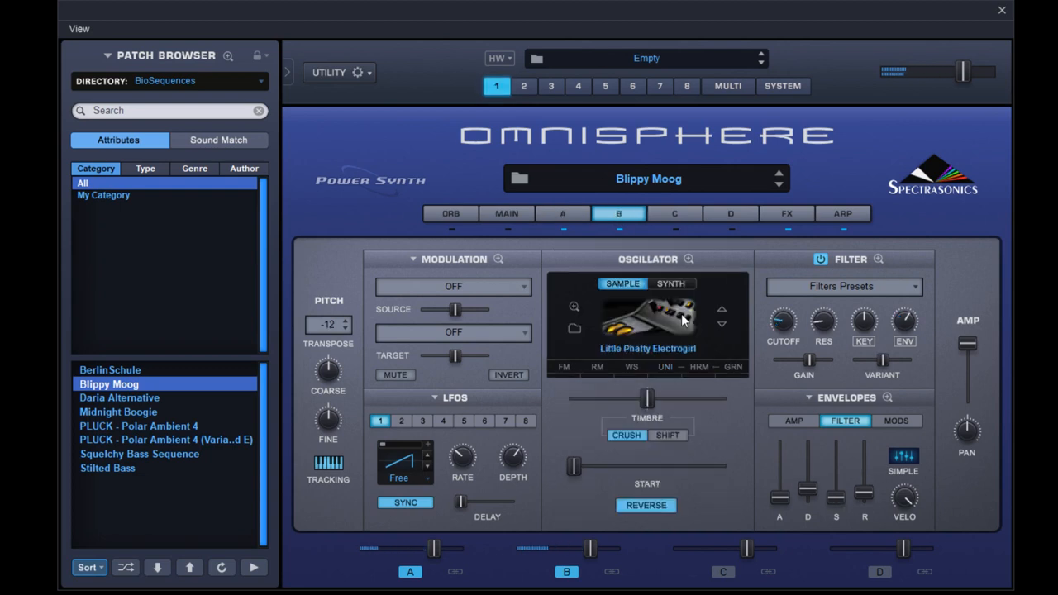
mouse_move(668, 363)
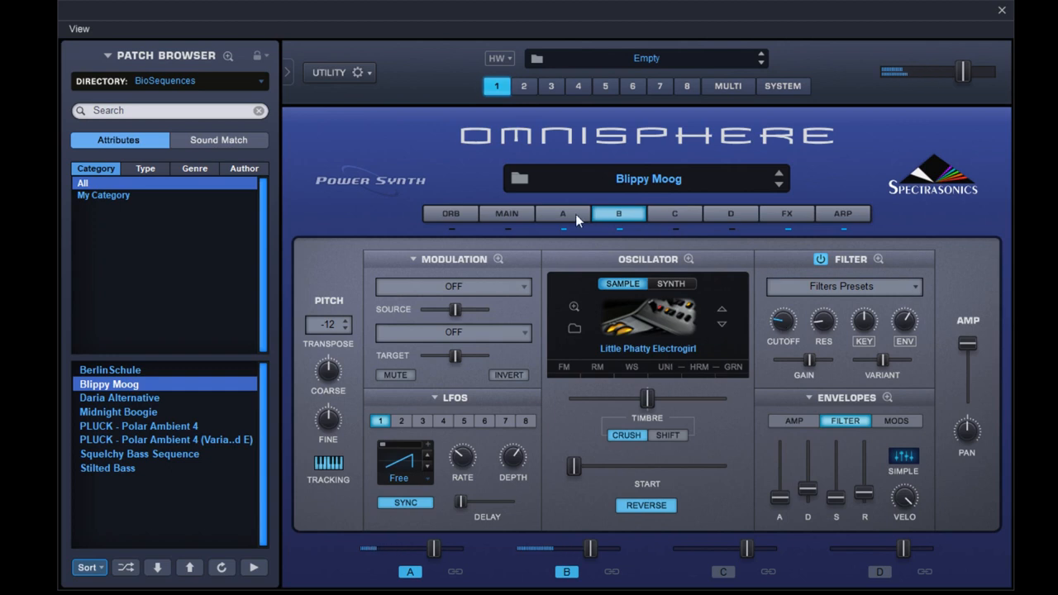
left_click(563, 214)
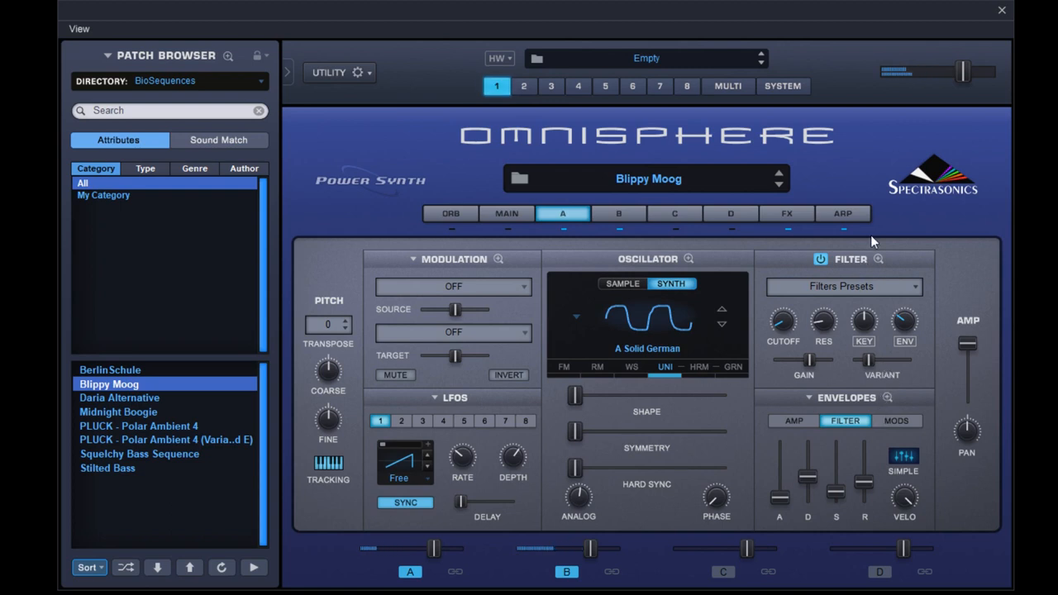
mouse_move(798, 326)
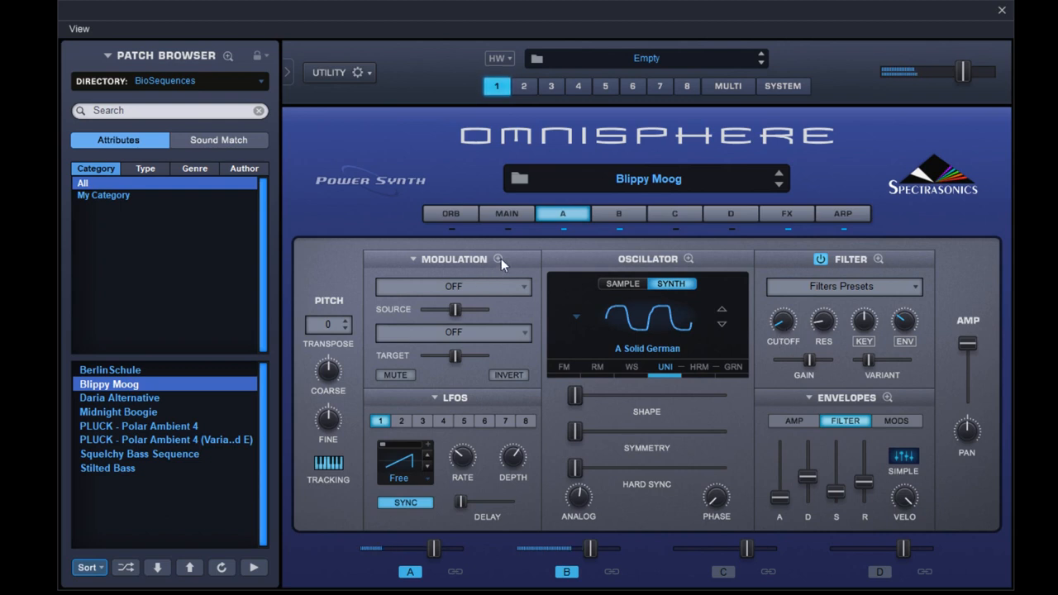
Expand the routings into the full Mod Matrix Zoom for layer B
left_click(498, 259)
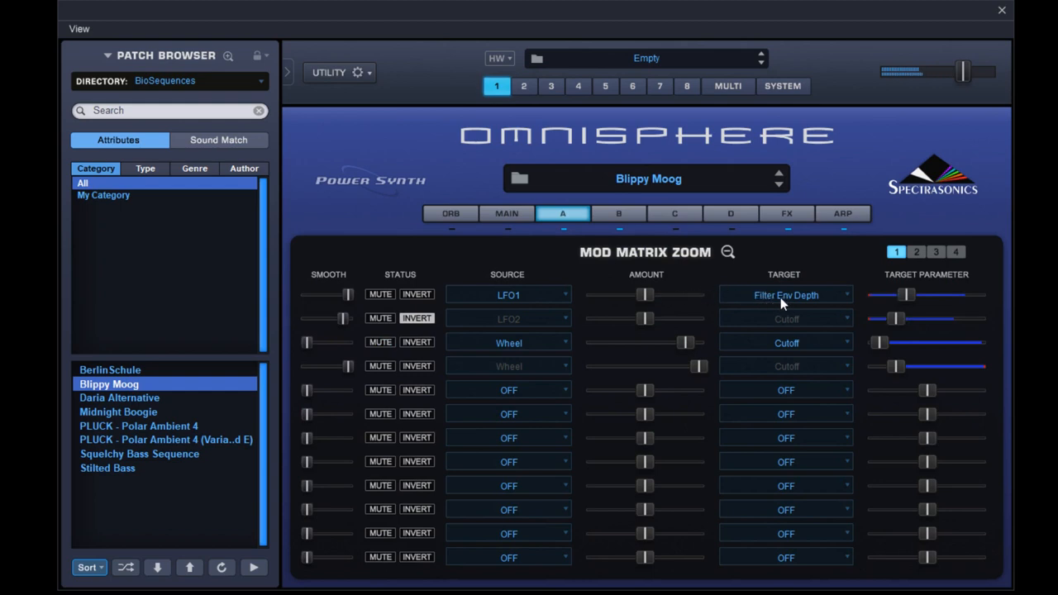
mouse_move(521, 351)
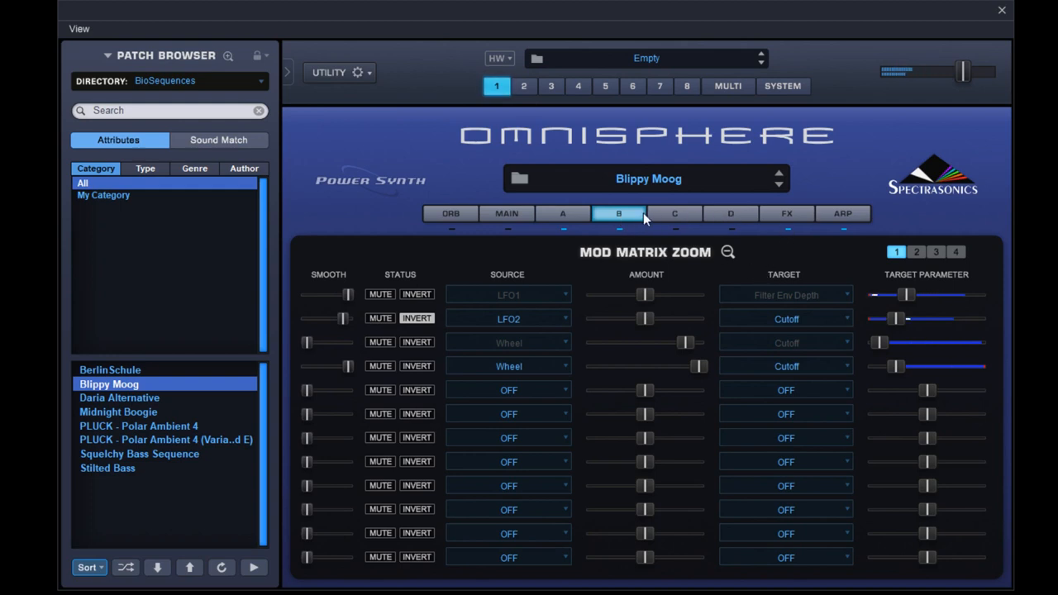
Inspect the FX racks: Innerspace and Chorus Echo on B, Radio Delay and EZ-Verb on A, Vintage Comp common
left_click(787, 213)
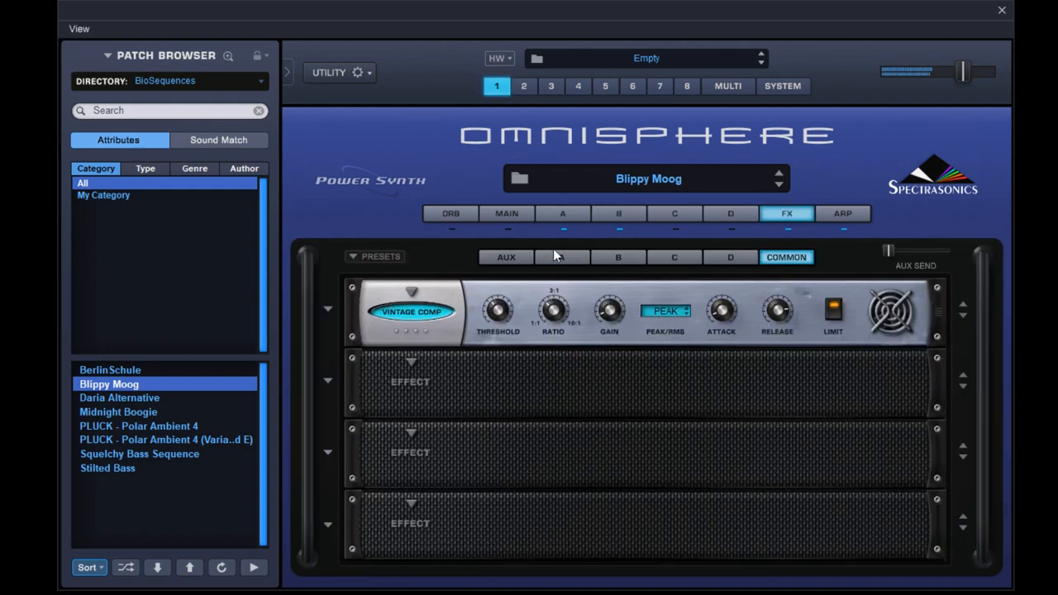
left_click(562, 257)
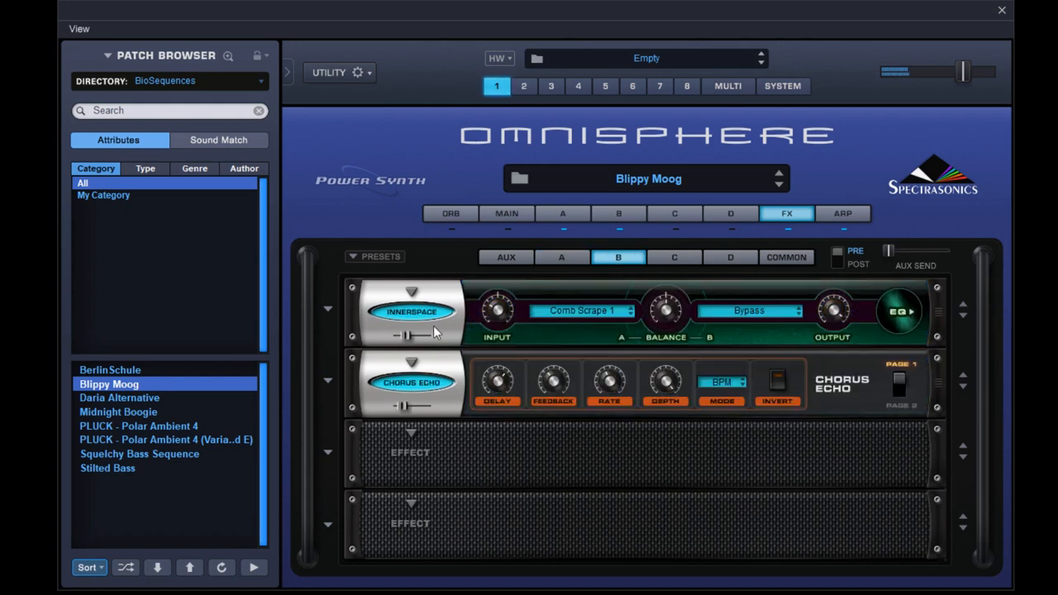
mouse_move(471, 371)
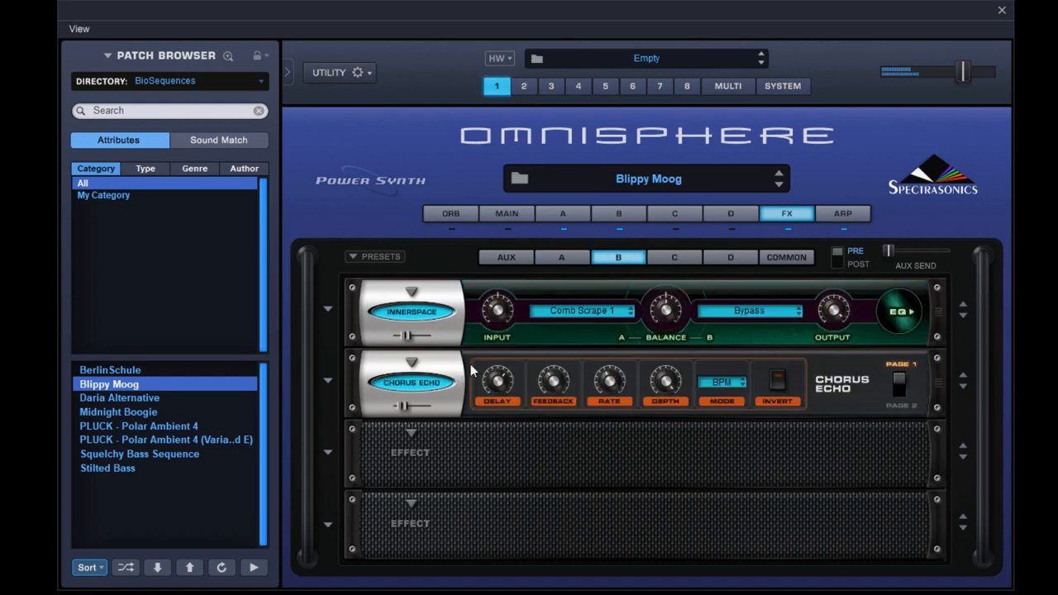
left_click(561, 257)
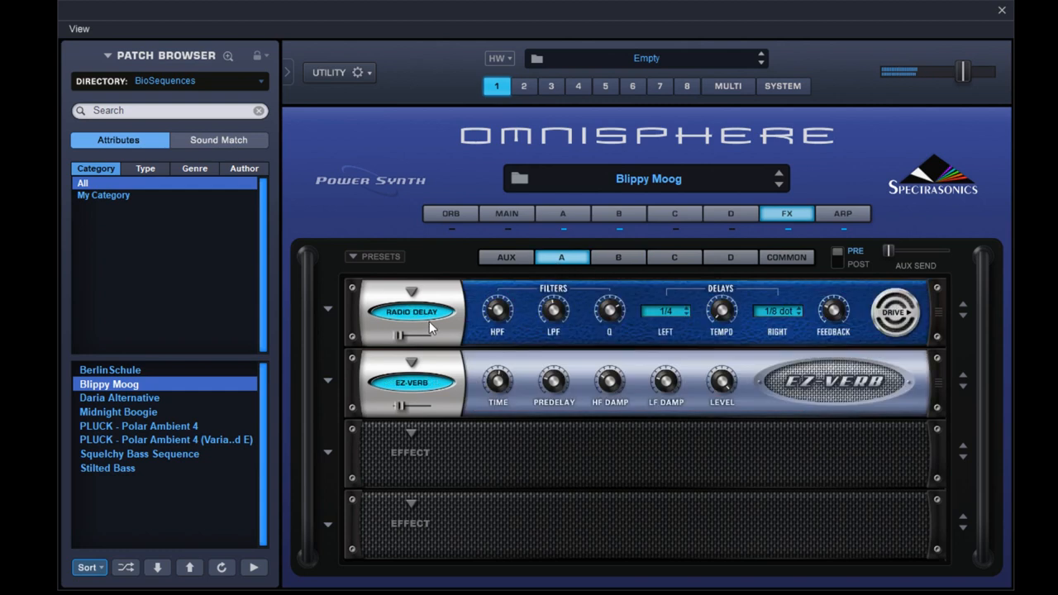
mouse_move(608, 273)
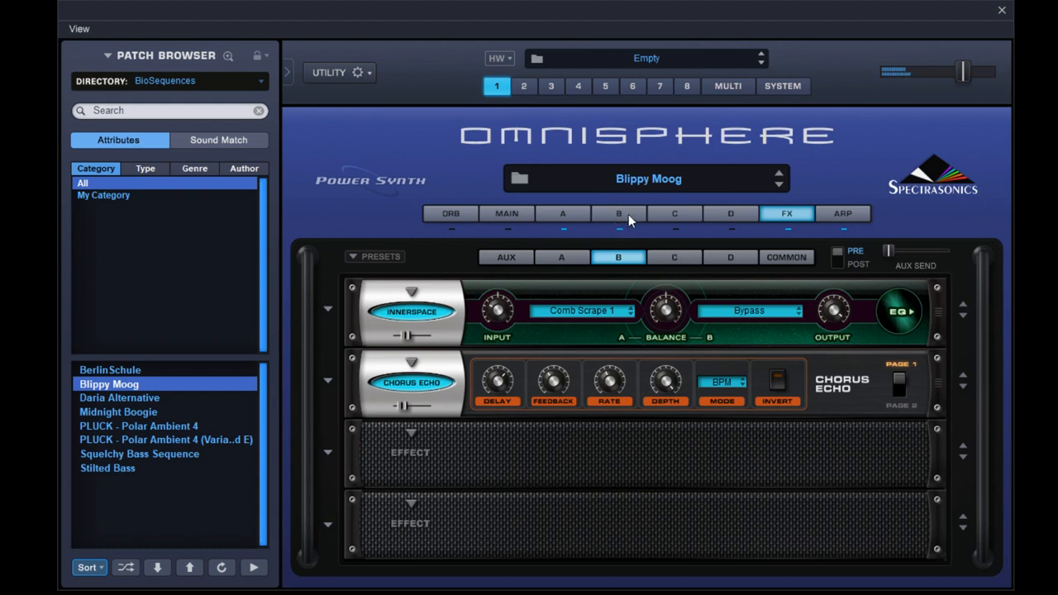
left_click(619, 213)
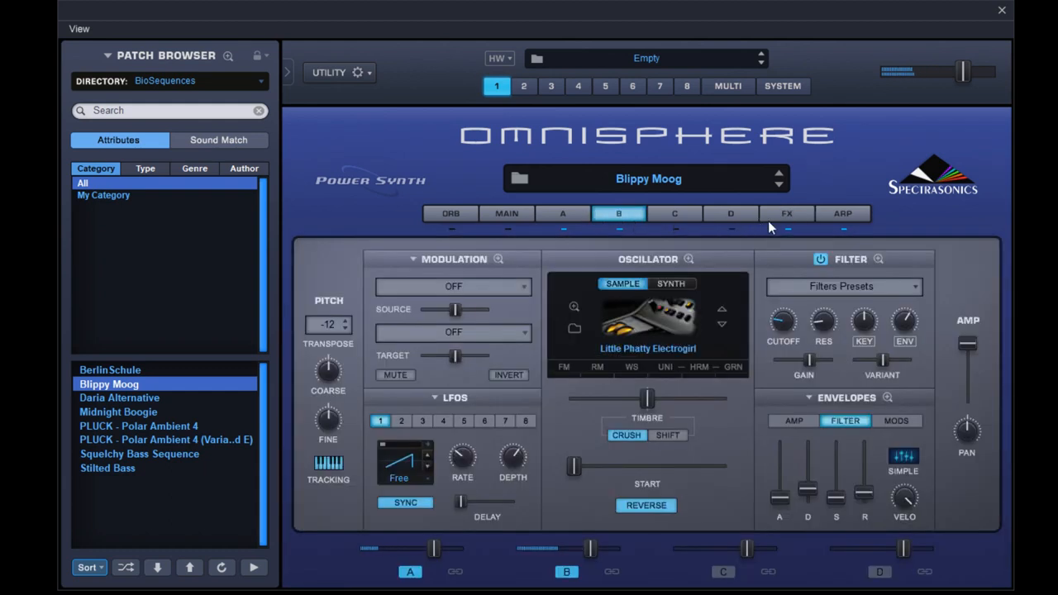
left_click(786, 213)
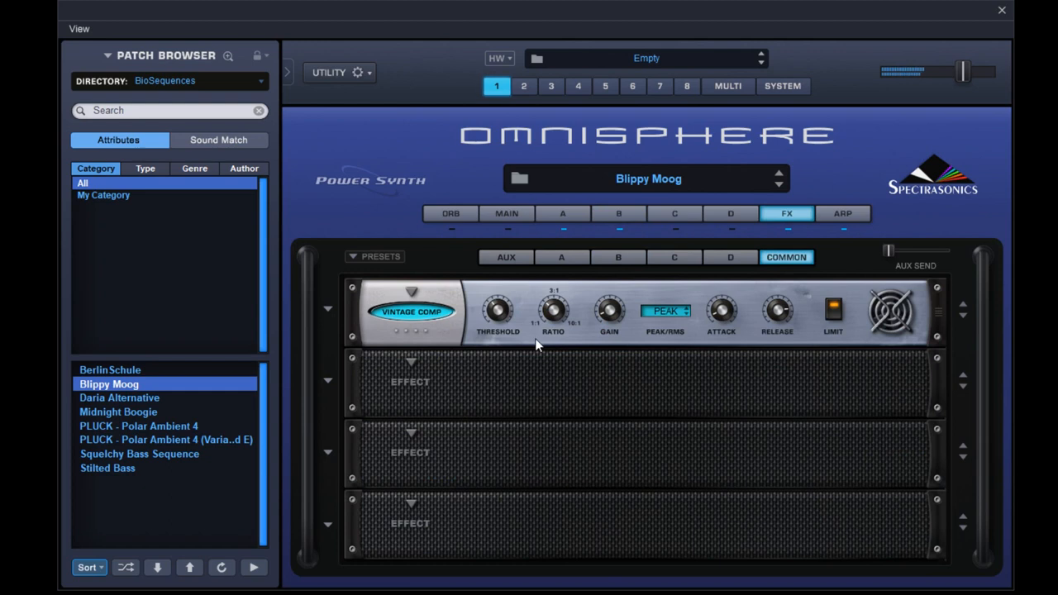
mouse_move(426, 311)
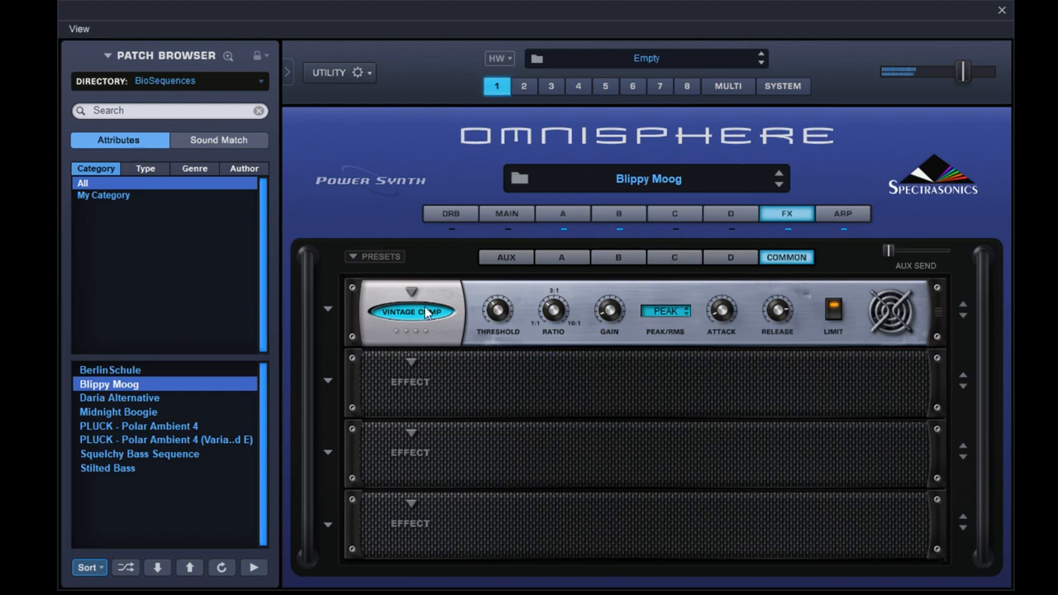
mouse_move(428, 316)
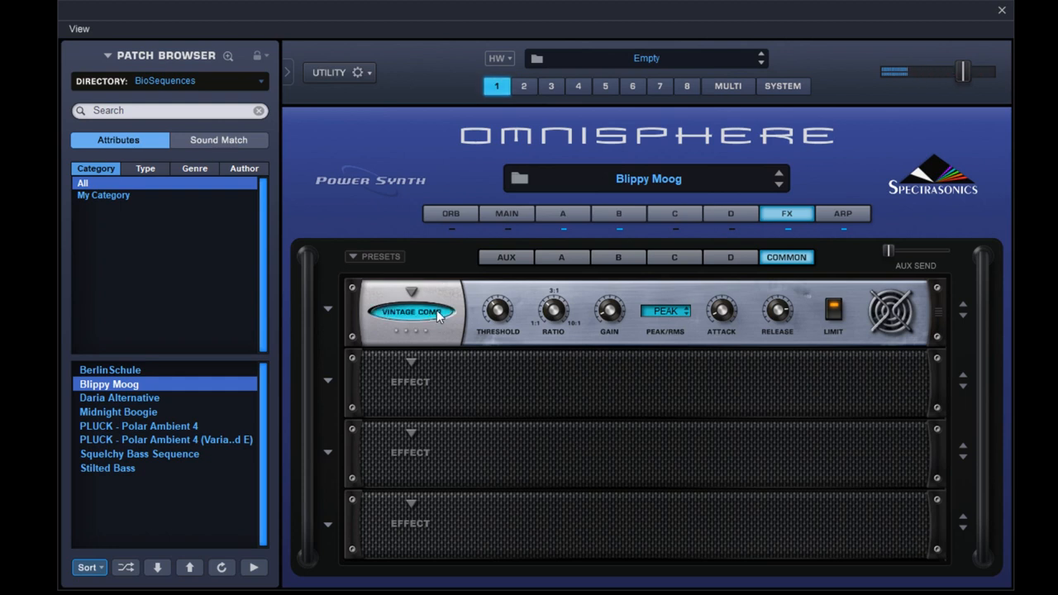
mouse_move(509, 313)
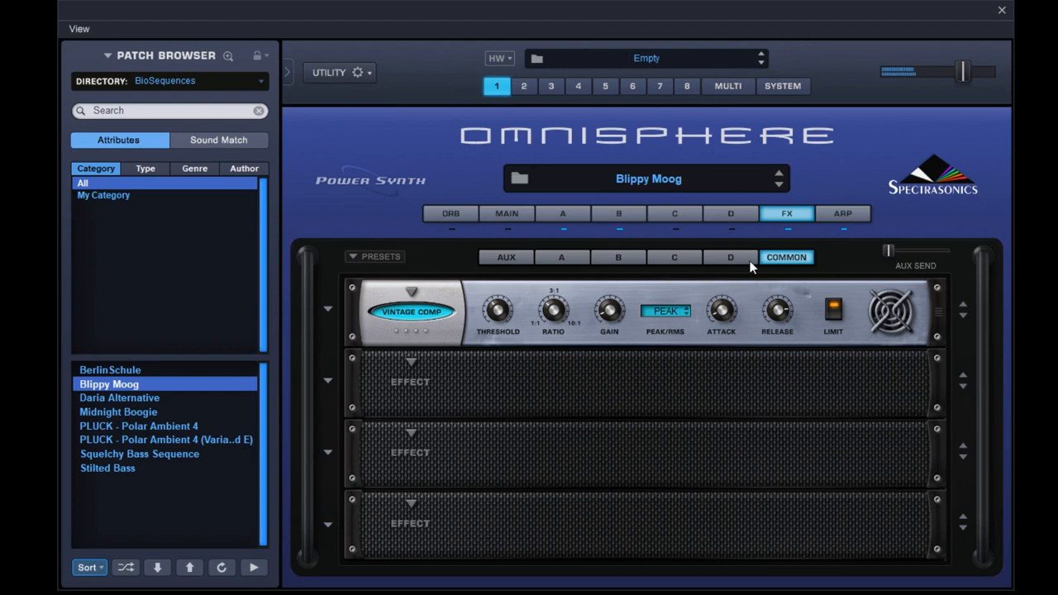
View the Down-mode 1/16 arpeggiator pattern, then return to layer A's synth page
left_click(843, 214)
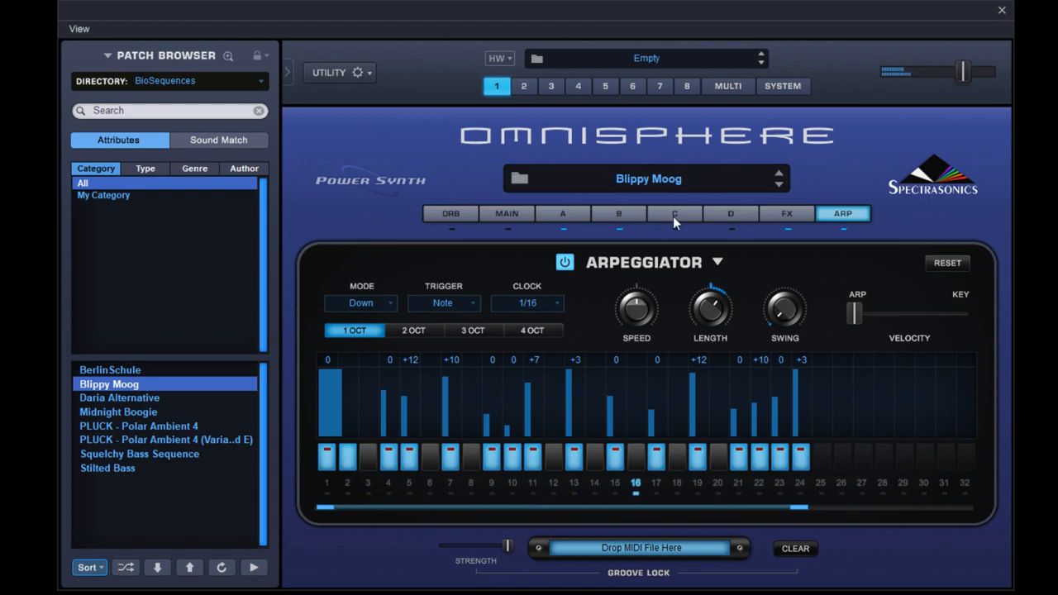
left_click(562, 214)
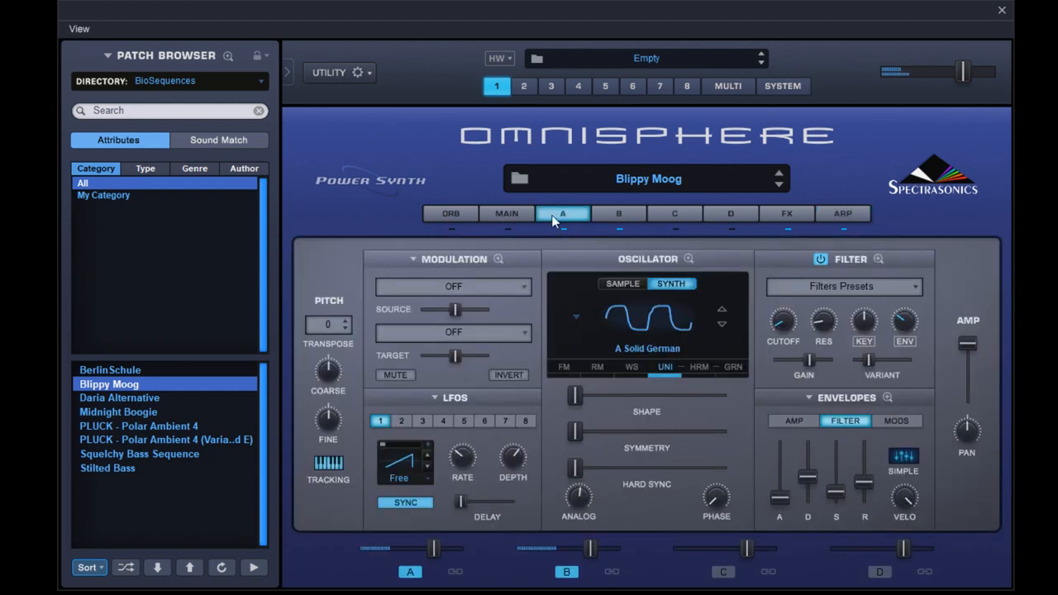